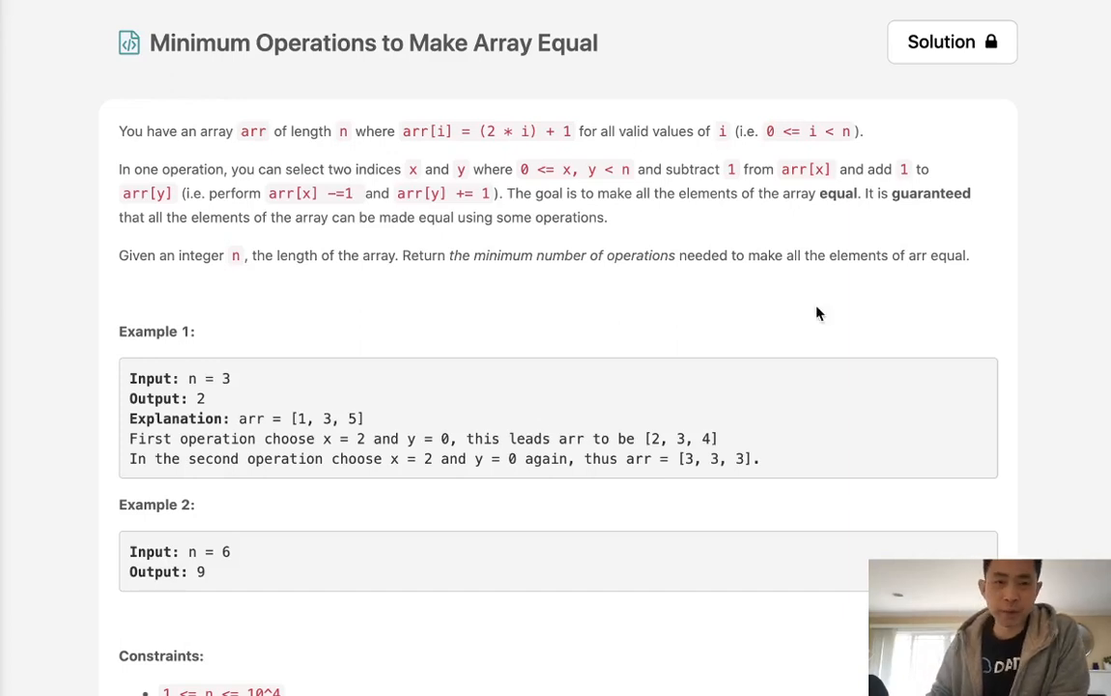
mouse_move(293, 69)
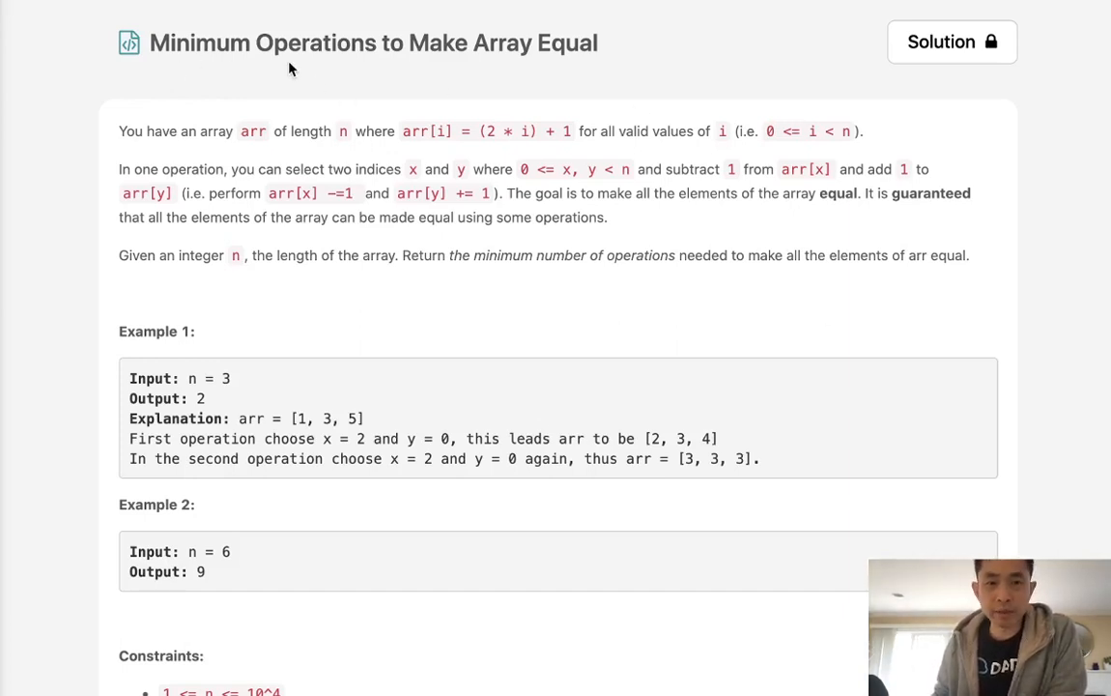
mouse_move(302, 177)
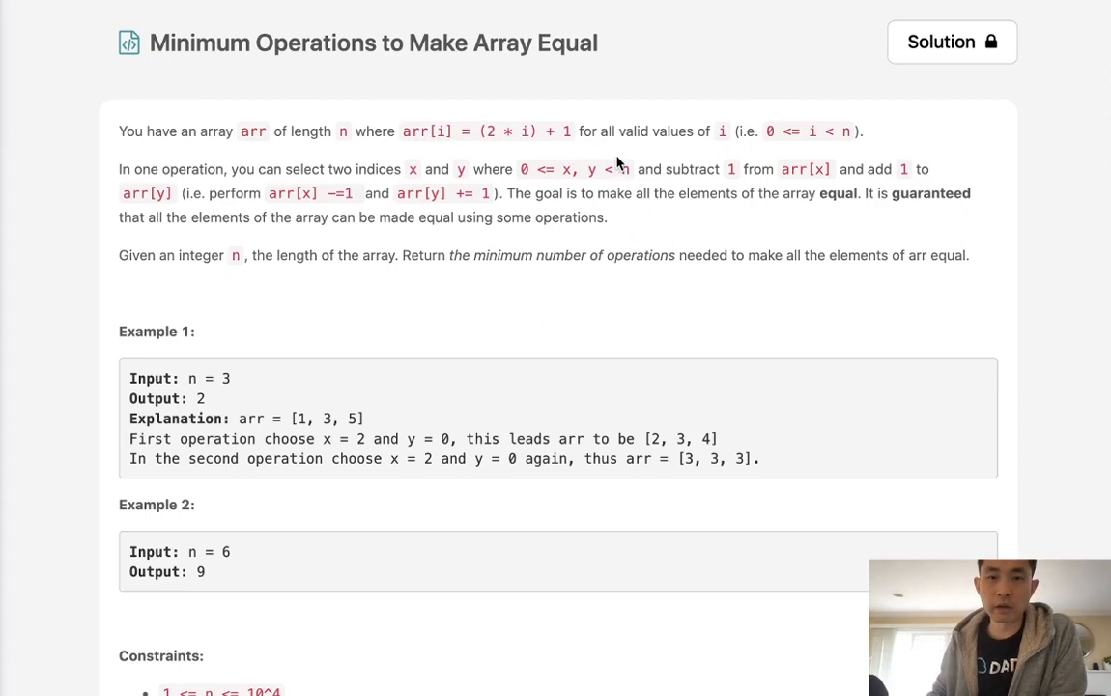
mouse_move(679, 148)
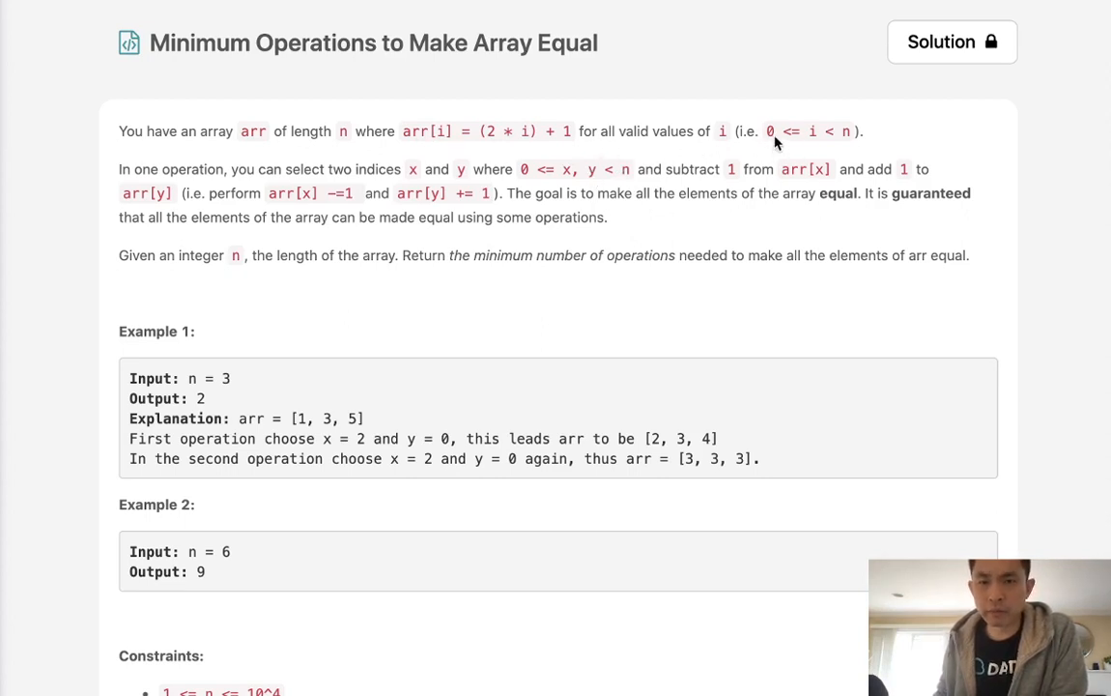
mouse_move(240, 172)
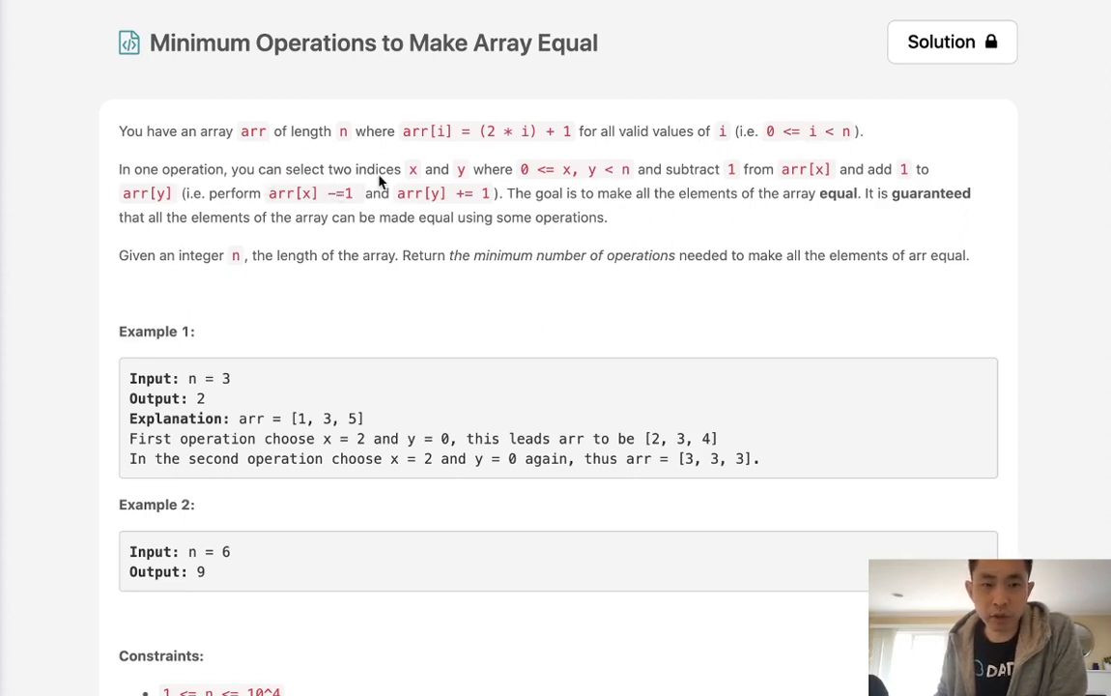
mouse_move(538, 206)
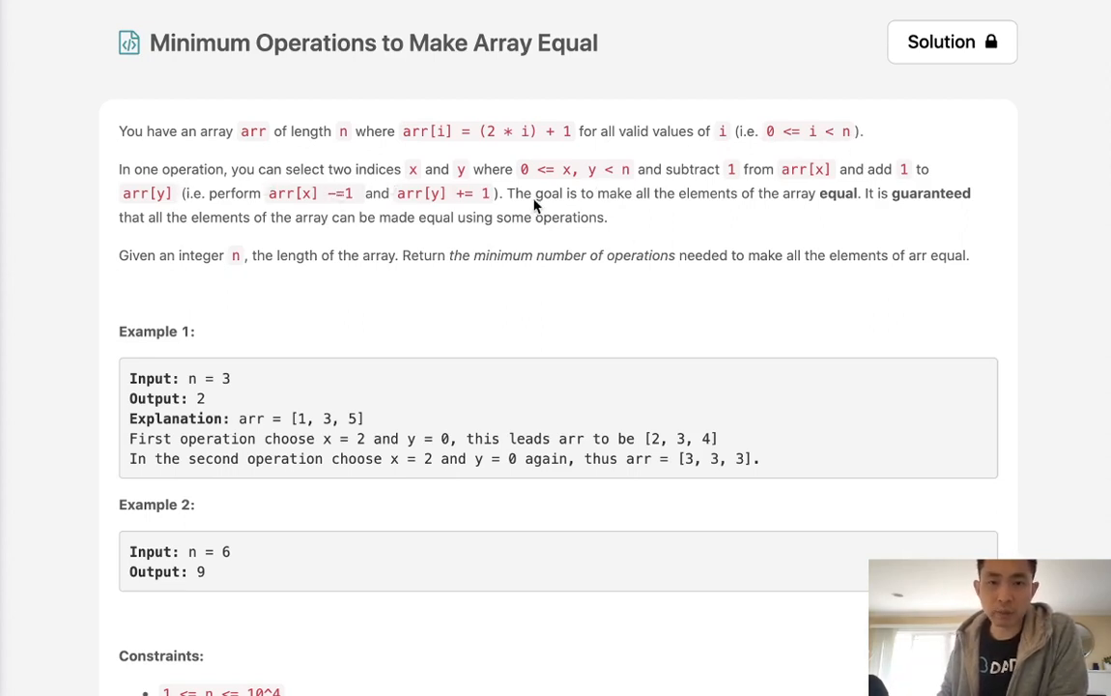
mouse_move(687, 189)
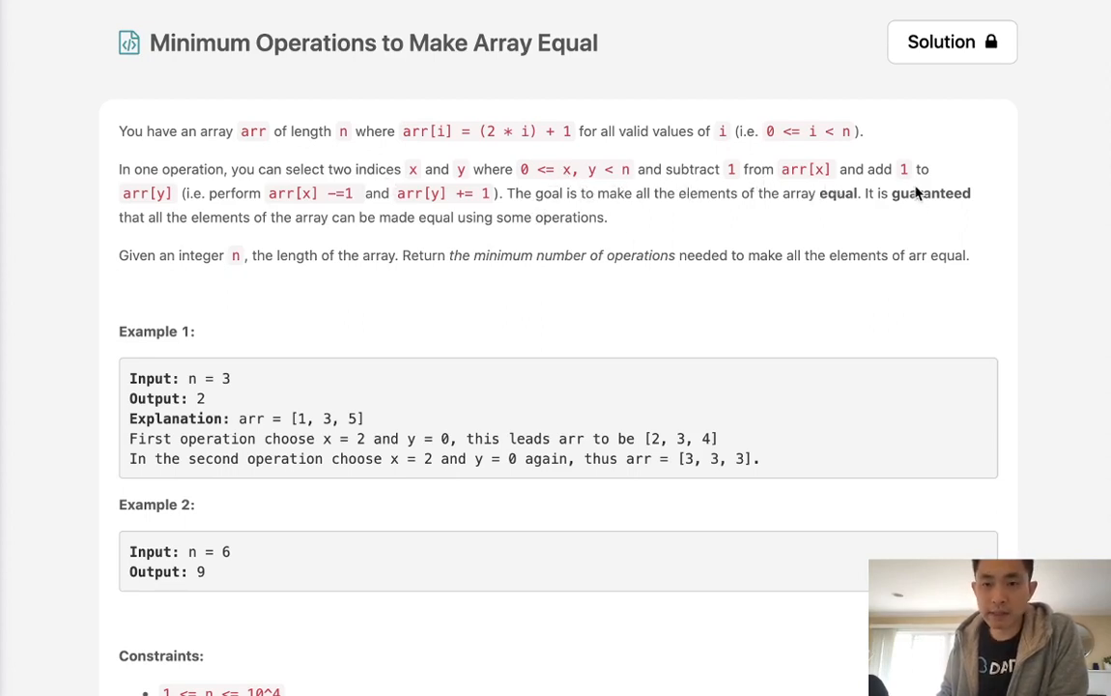
mouse_move(544, 203)
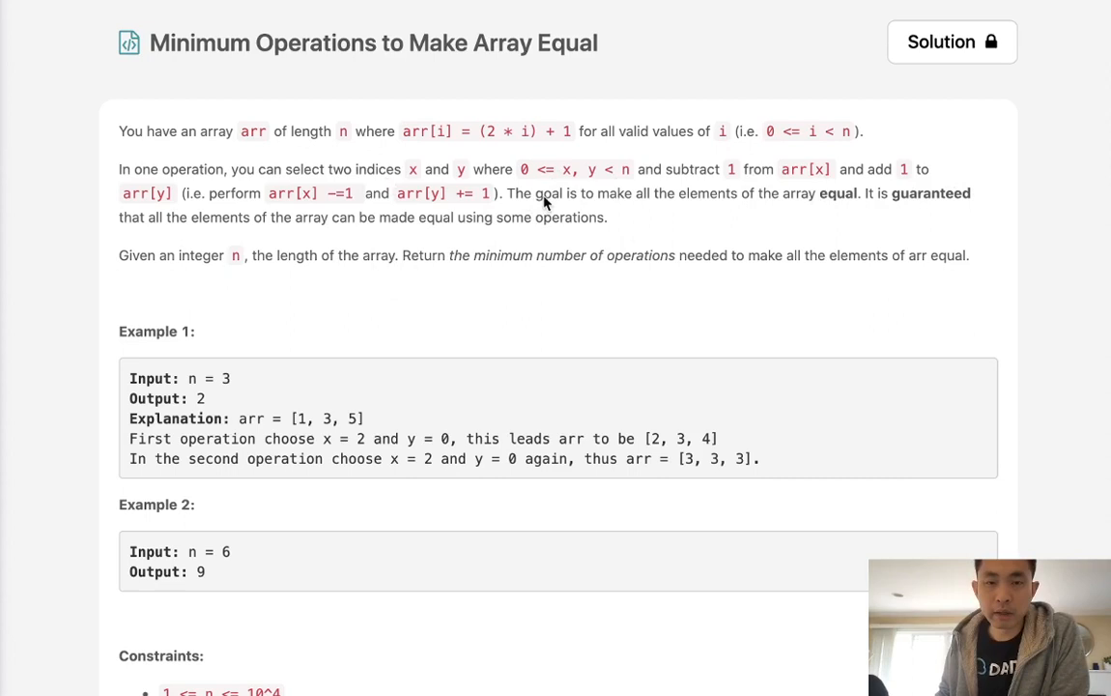
mouse_move(810, 213)
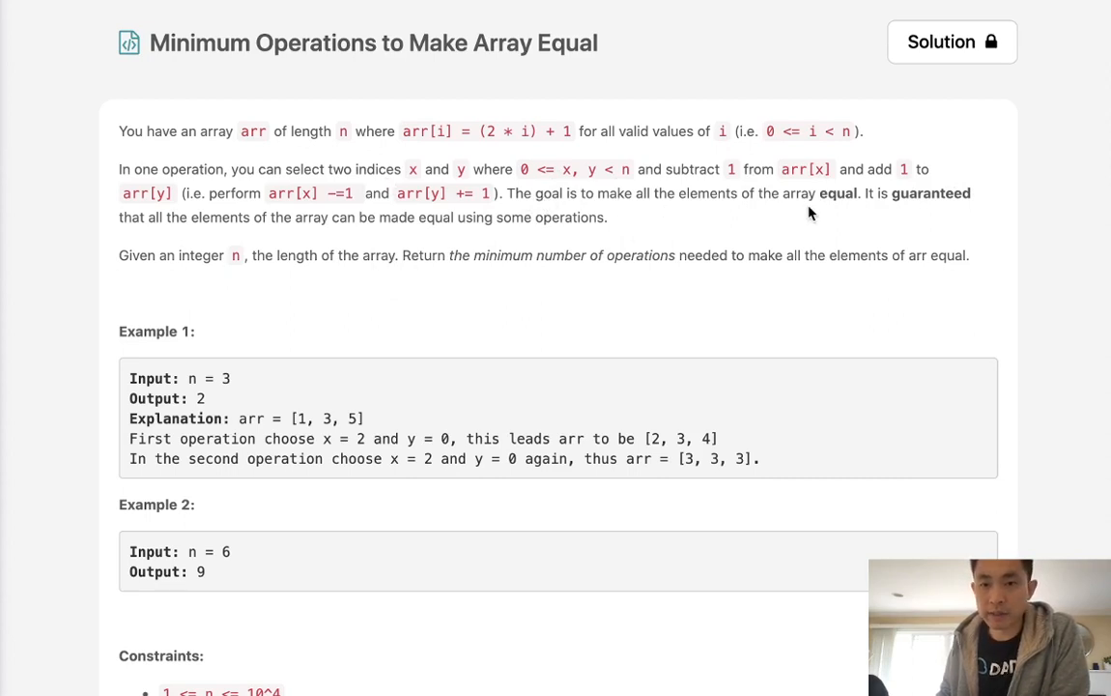
mouse_move(881, 212)
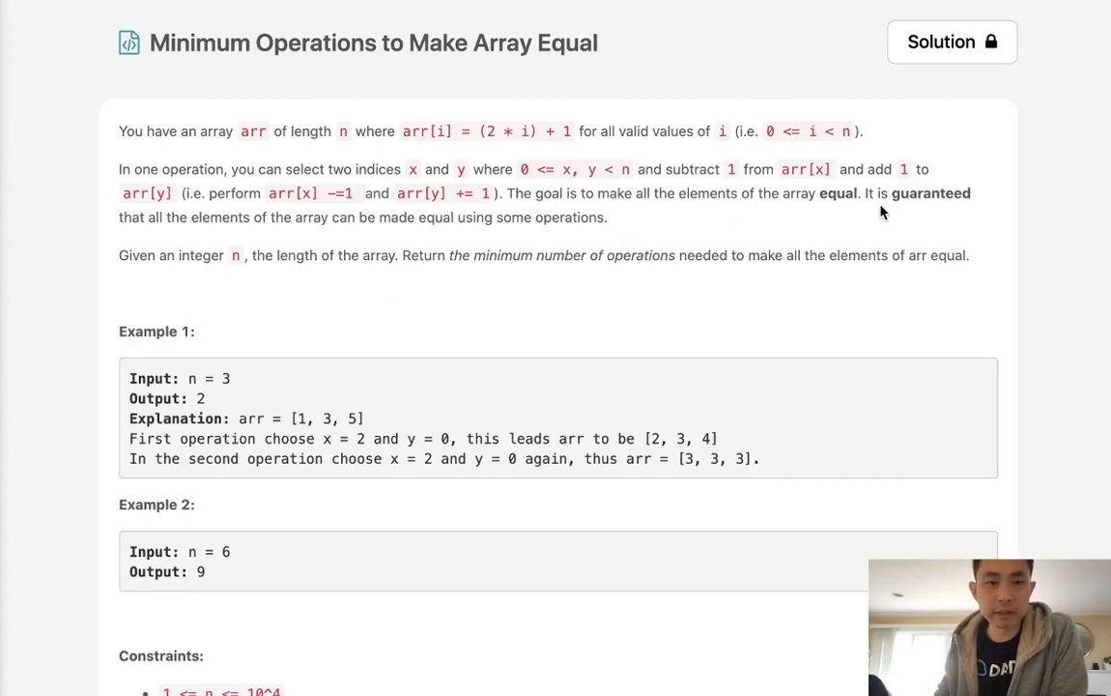
mouse_move(444, 254)
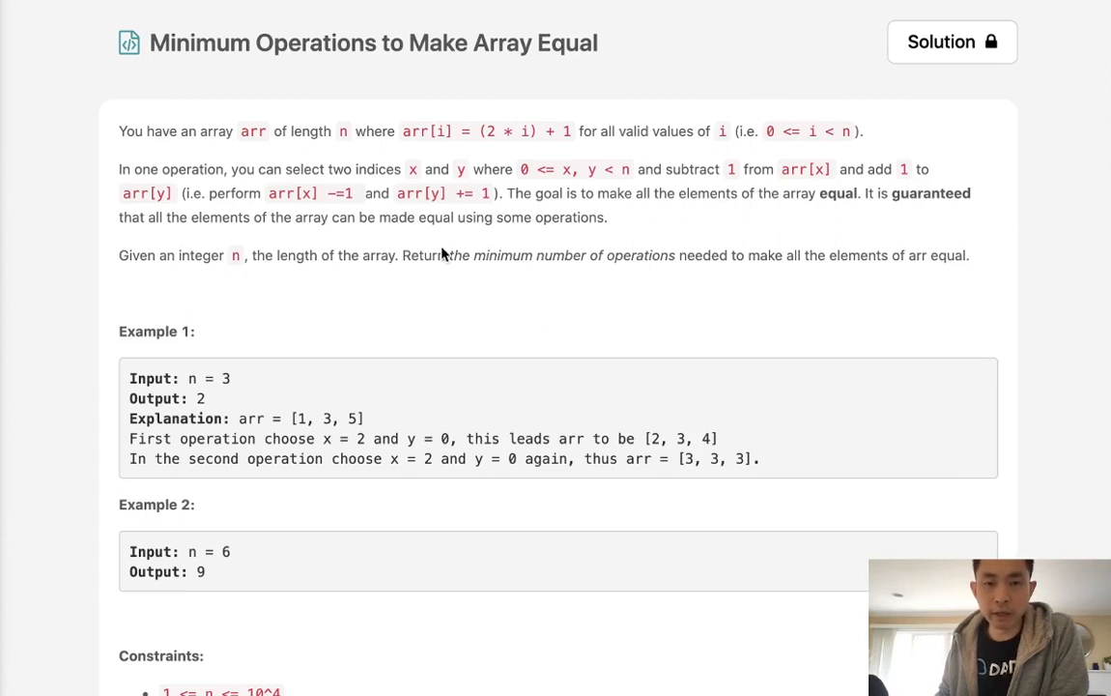
mouse_move(384, 300)
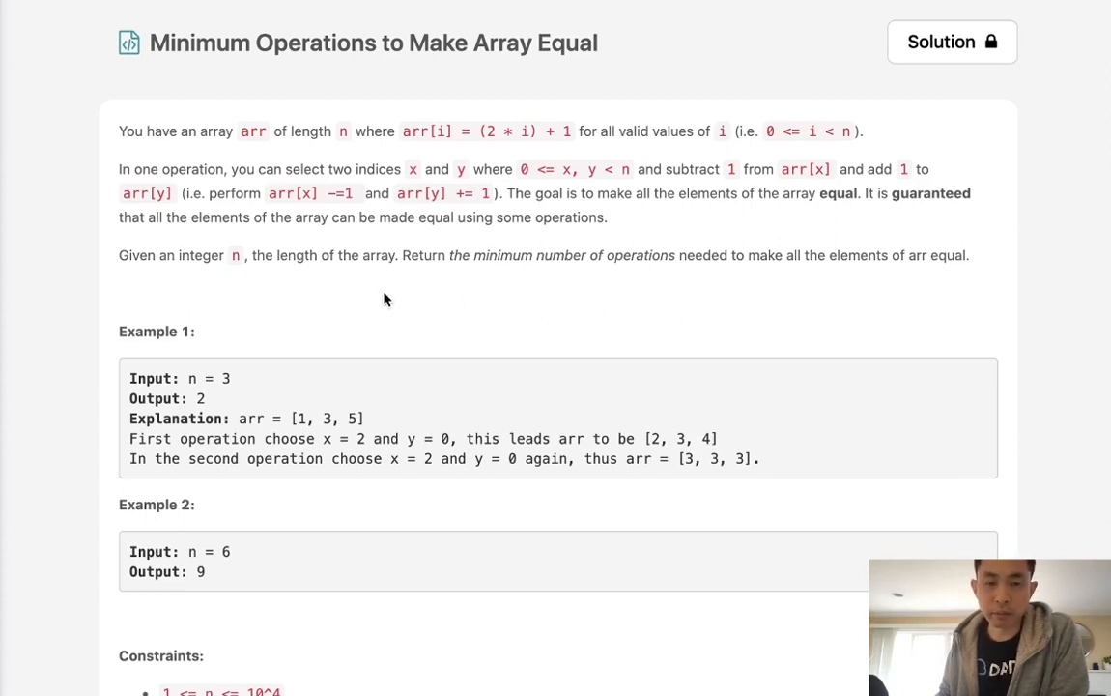
Step: Scroll past the constraints and reveal Hint #1 about building arr and target = sum(arr)/n
scroll("down", 3)
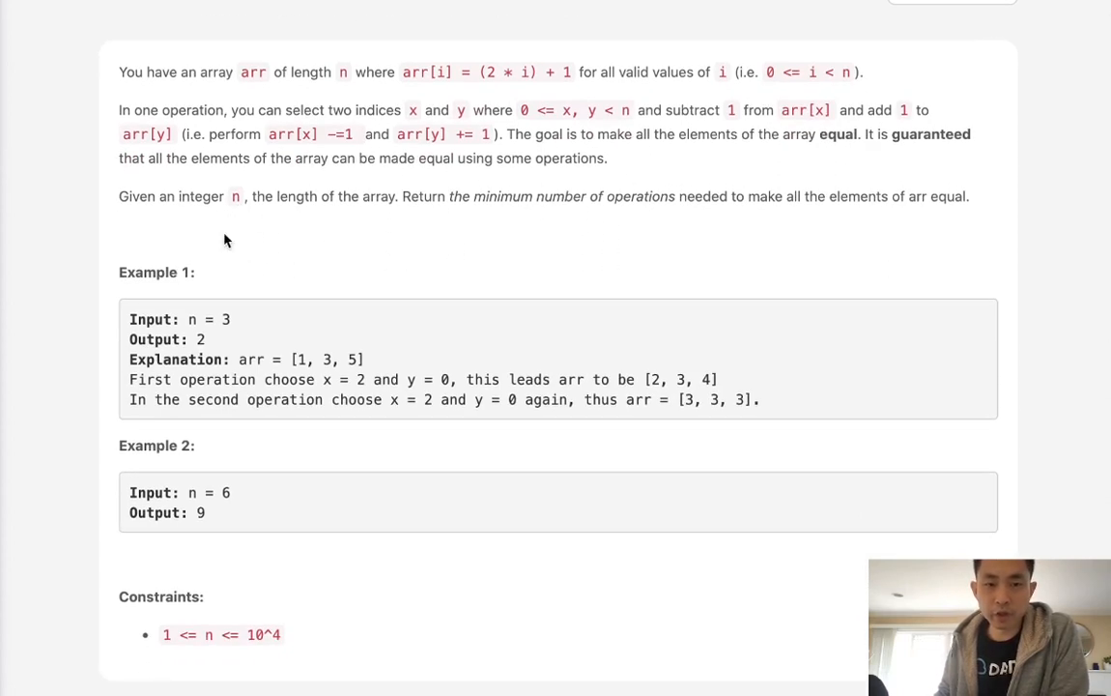
mouse_move(511, 224)
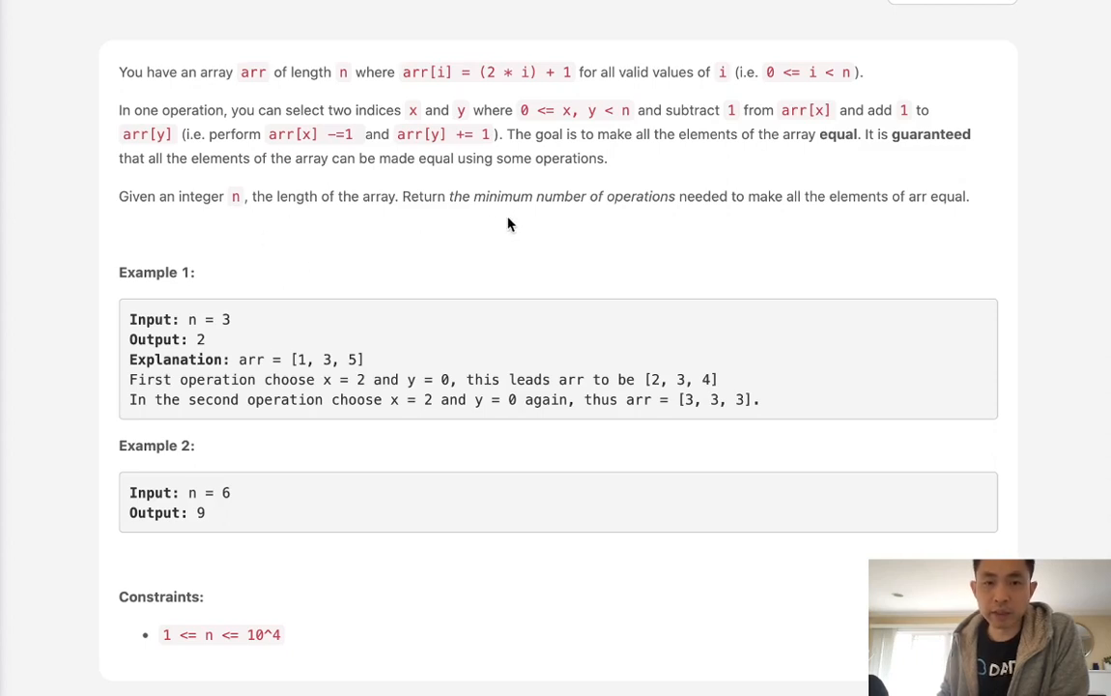
mouse_move(720, 234)
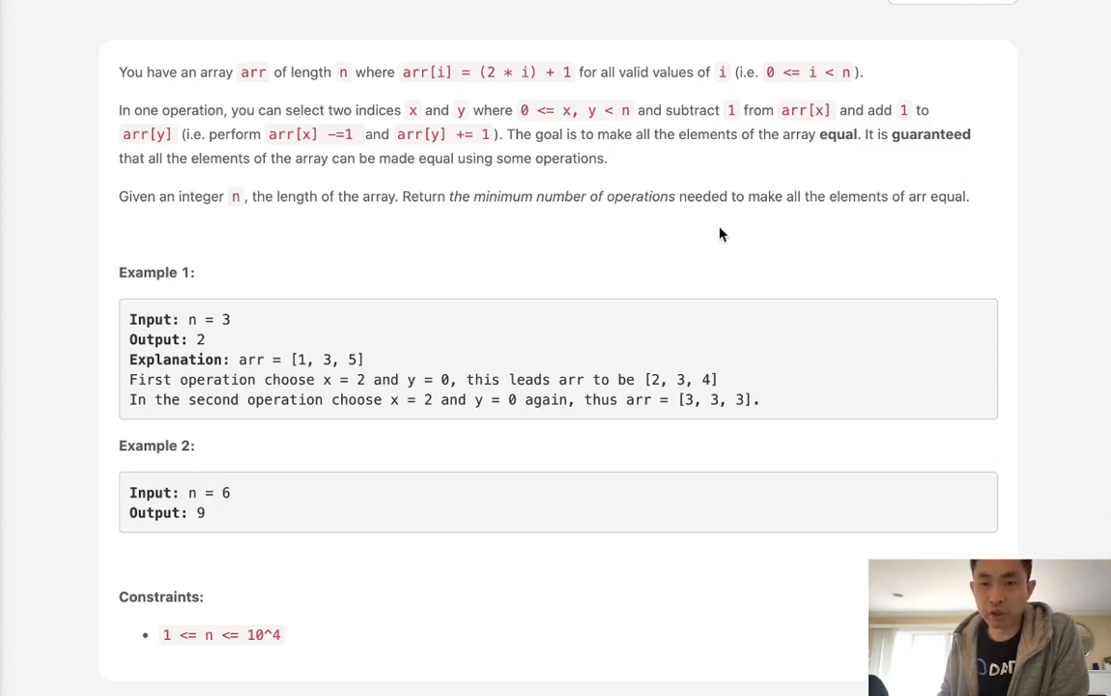
scroll("down", 3)
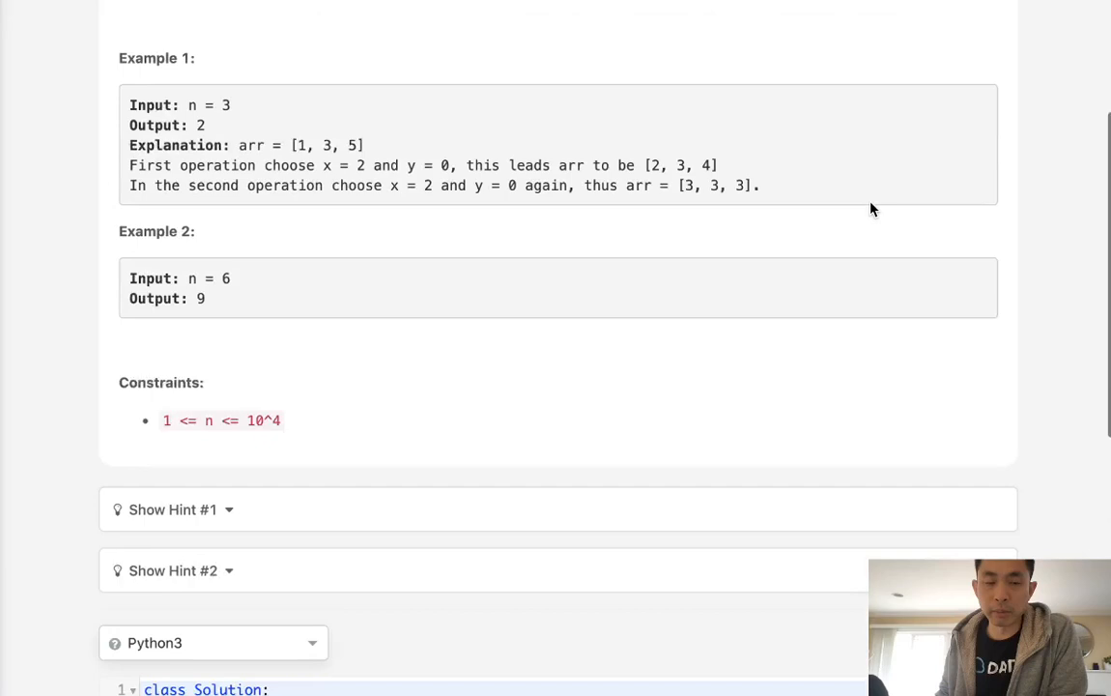
scroll("down", 3)
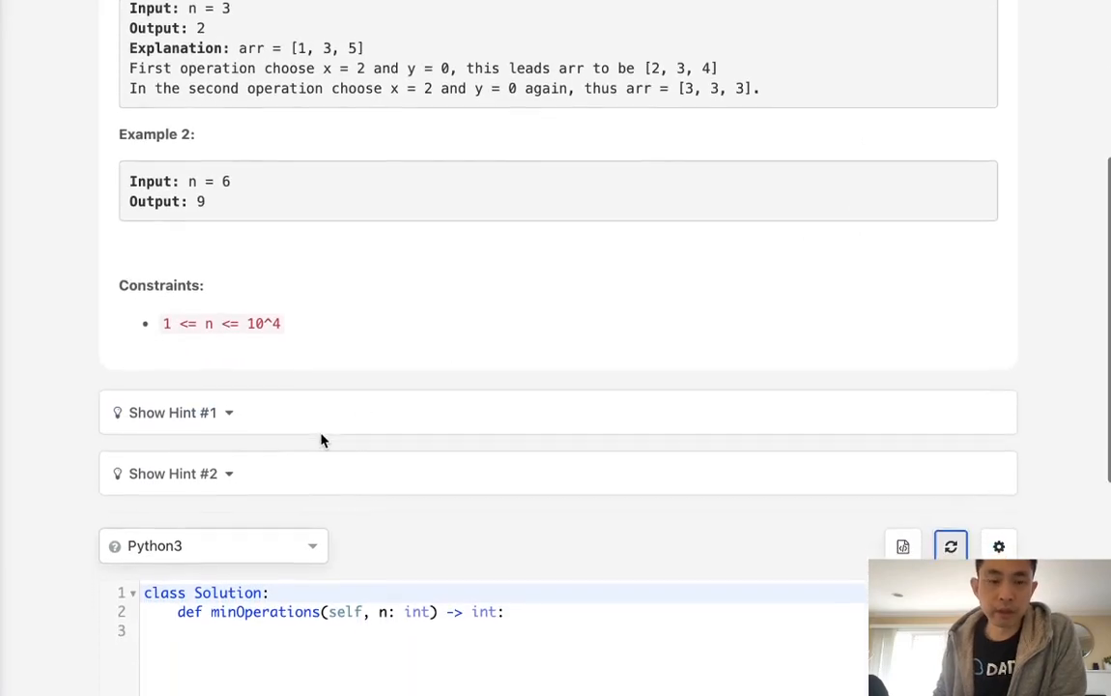
left_click(173, 411)
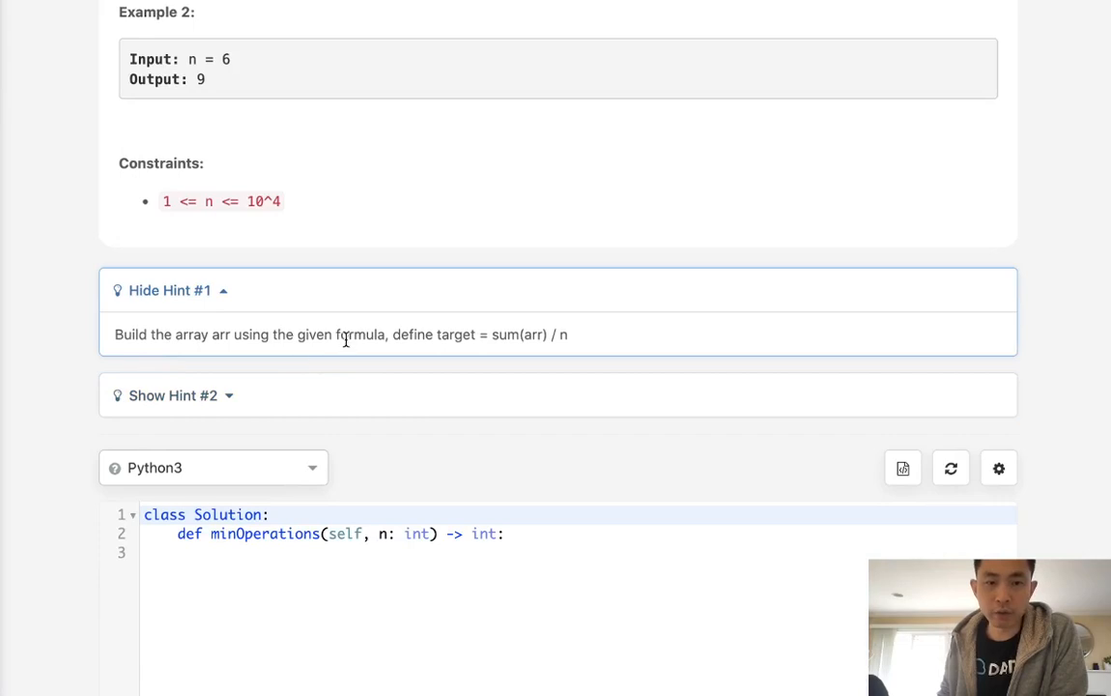
mouse_move(469, 339)
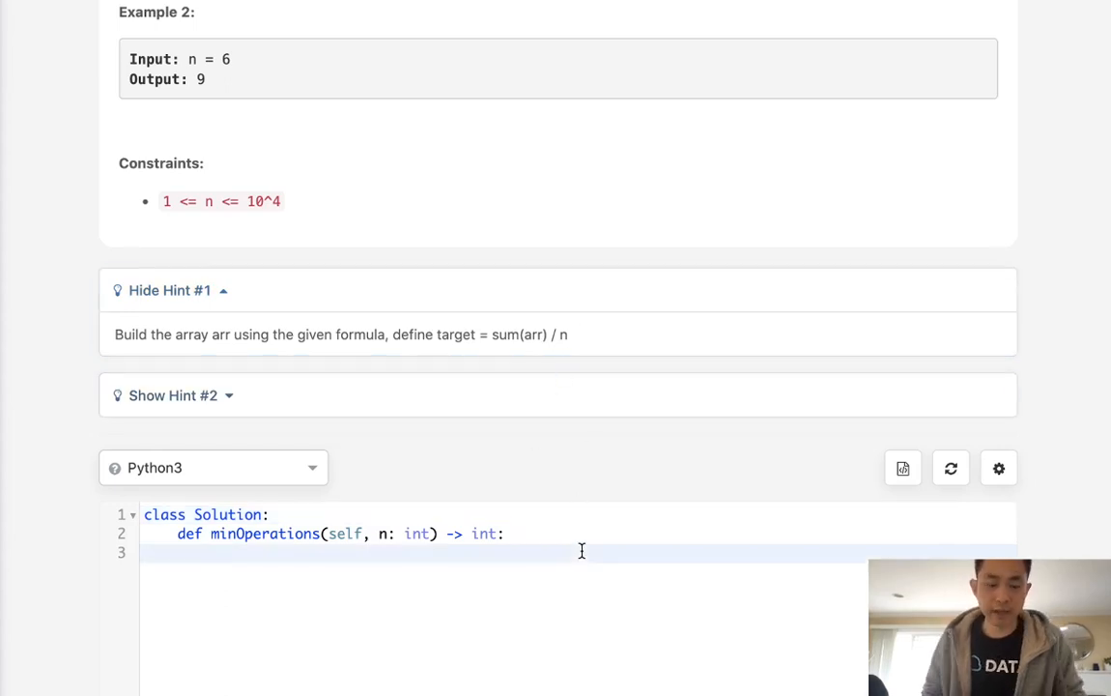
Step: Jot scratch notes '1 3 5' and 'target = 3' in the editor, then reveal Hint #2
type("1 3 5")
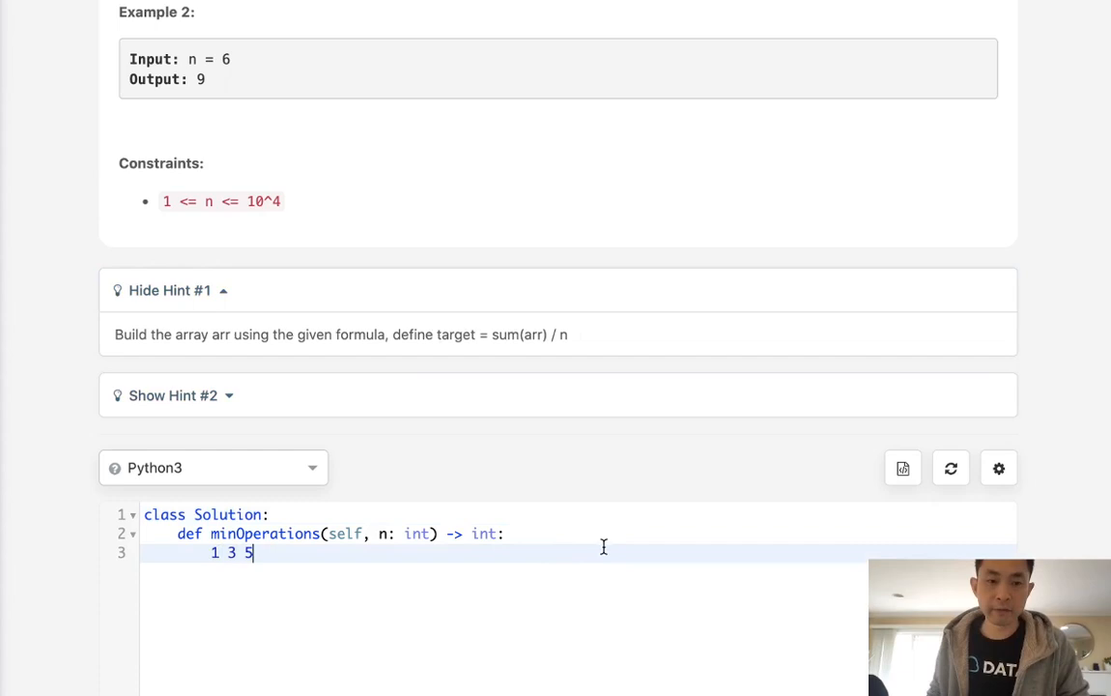
scroll("down", 3)
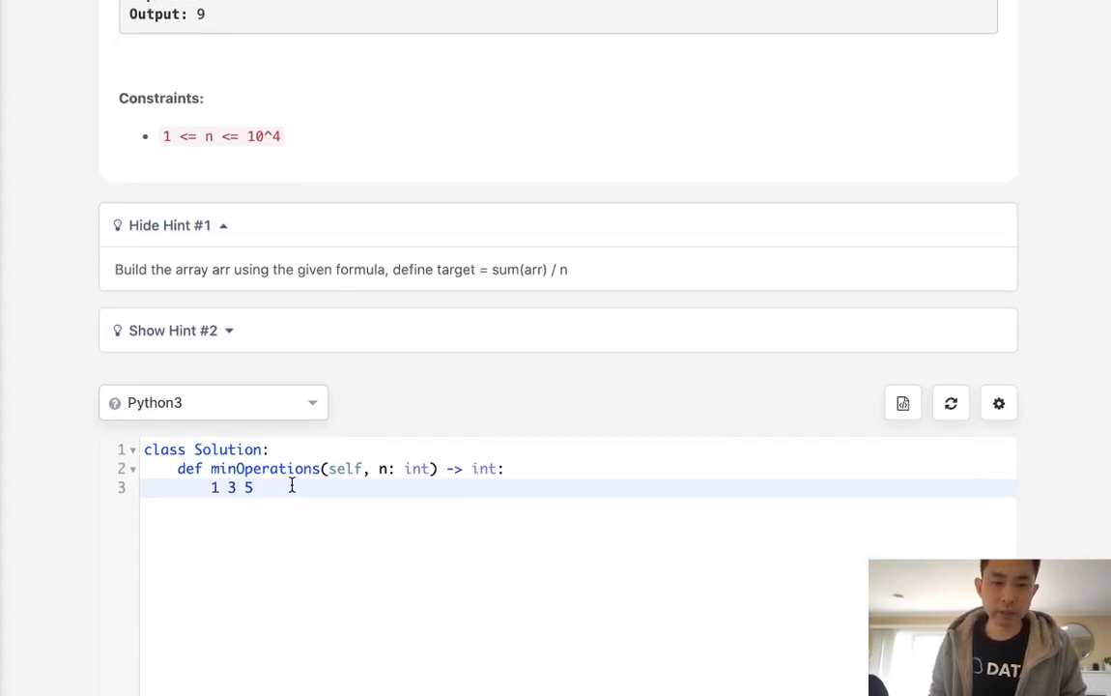
key("enter")
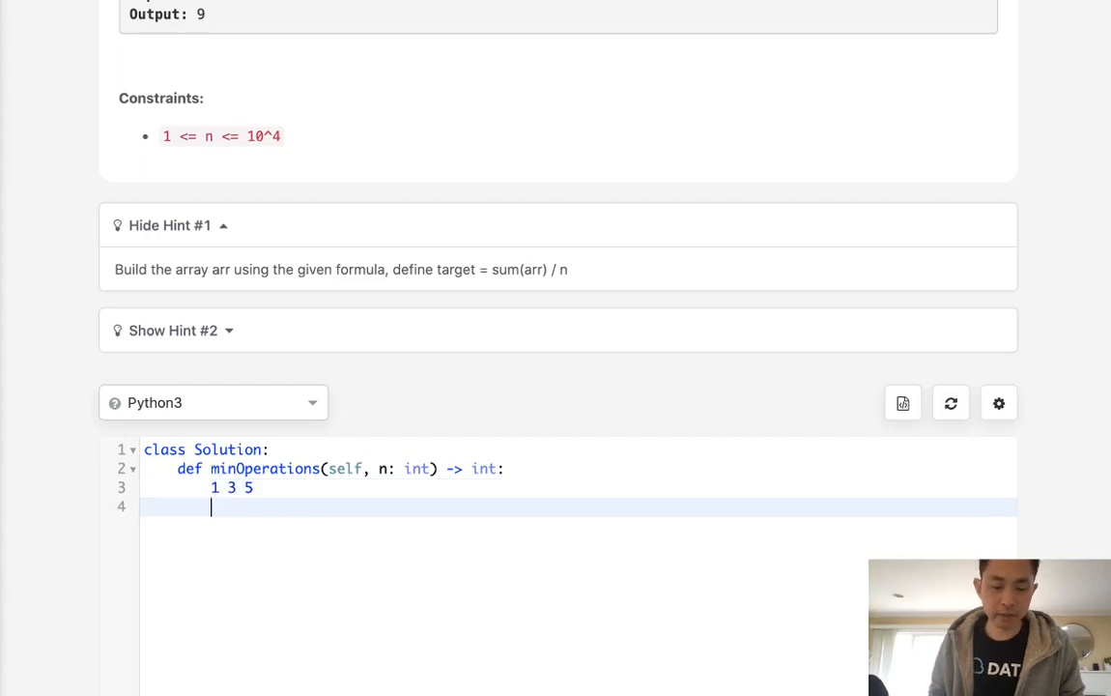
type("target =")
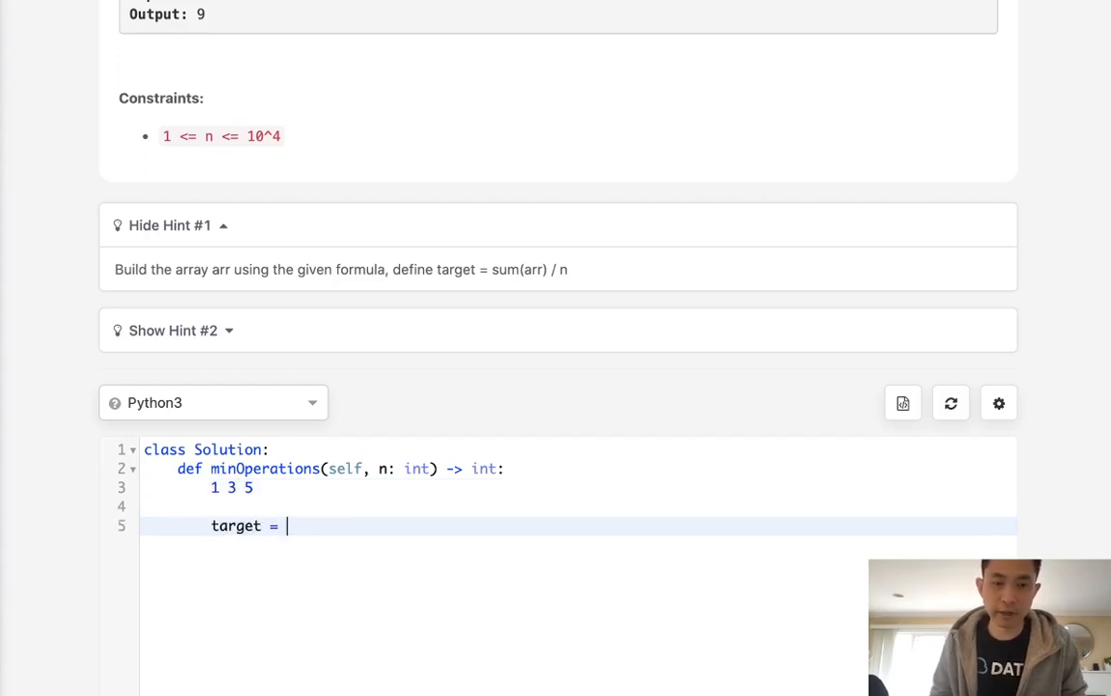
type("3")
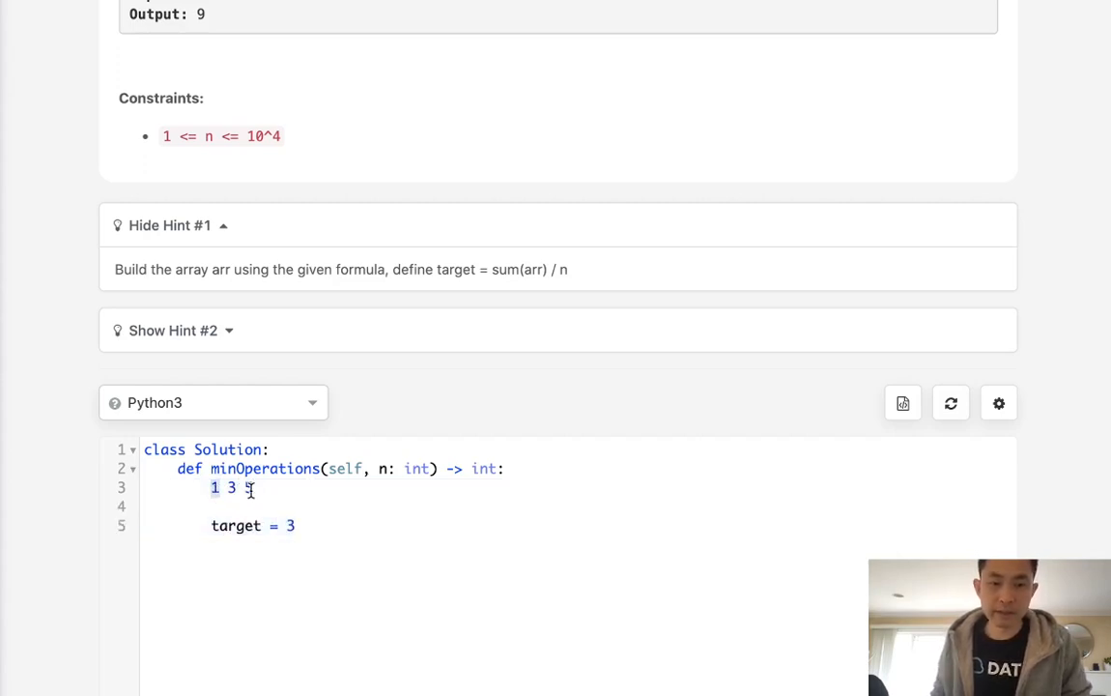
type("5")
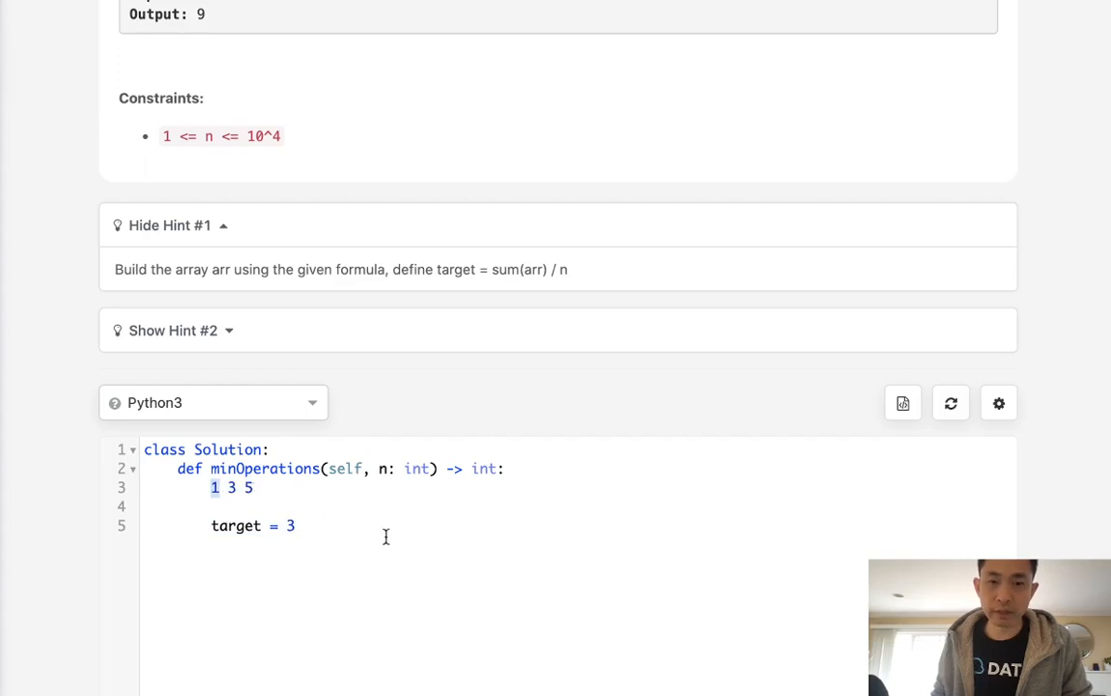
left_click(172, 330)
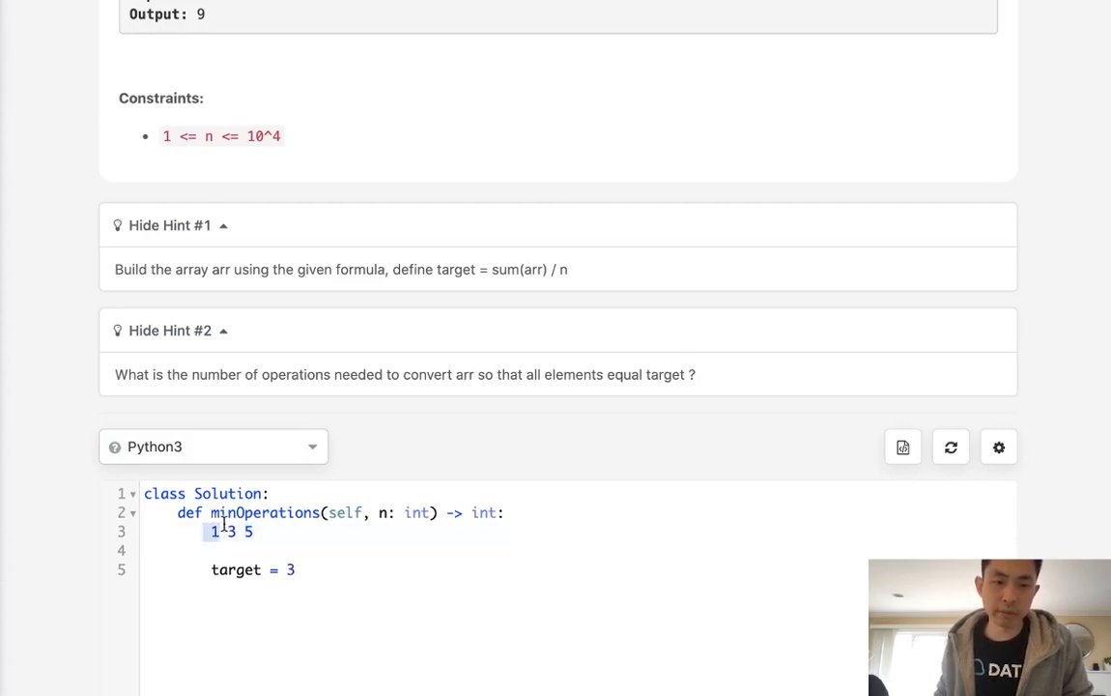
Step: Replace the scratch notes with mult = 1, arr = [] and a loop appending mult, adding 2
left_click_drag(208, 532, 296, 569)
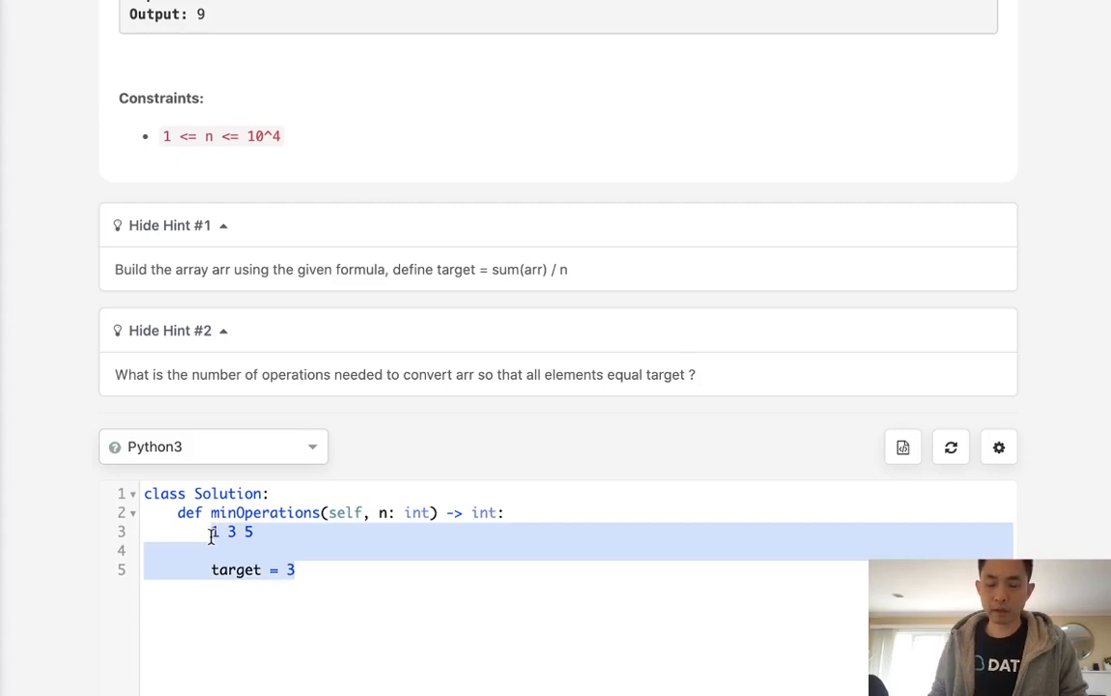
type("mult =")
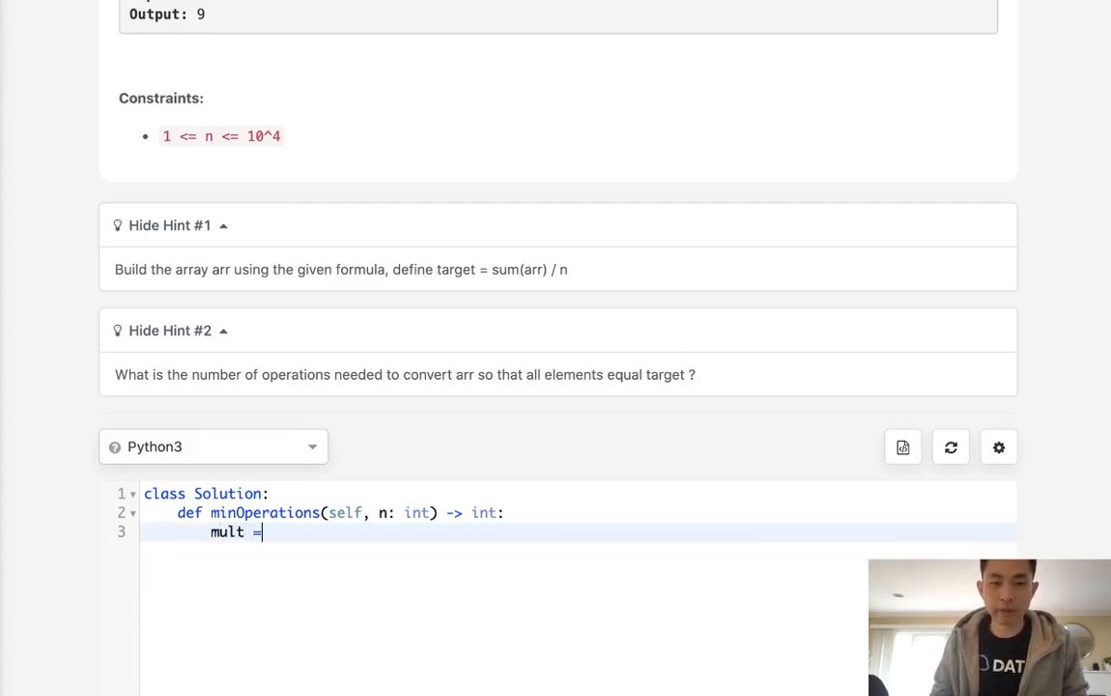
type("1")
type("arr = [")
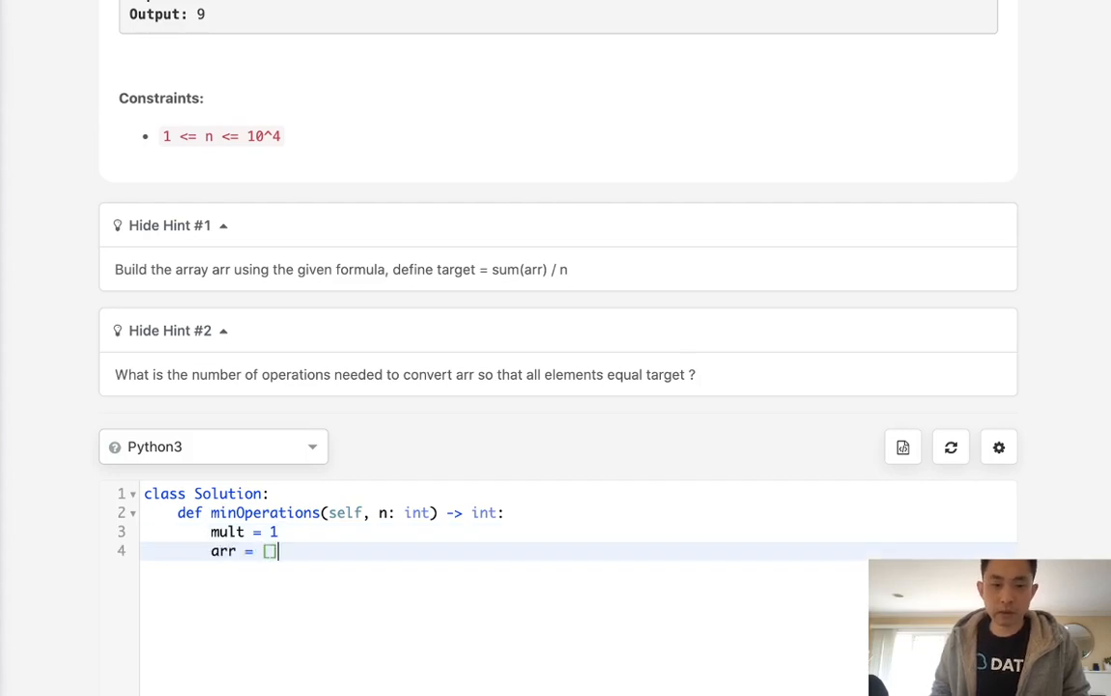
type("for i in range(")
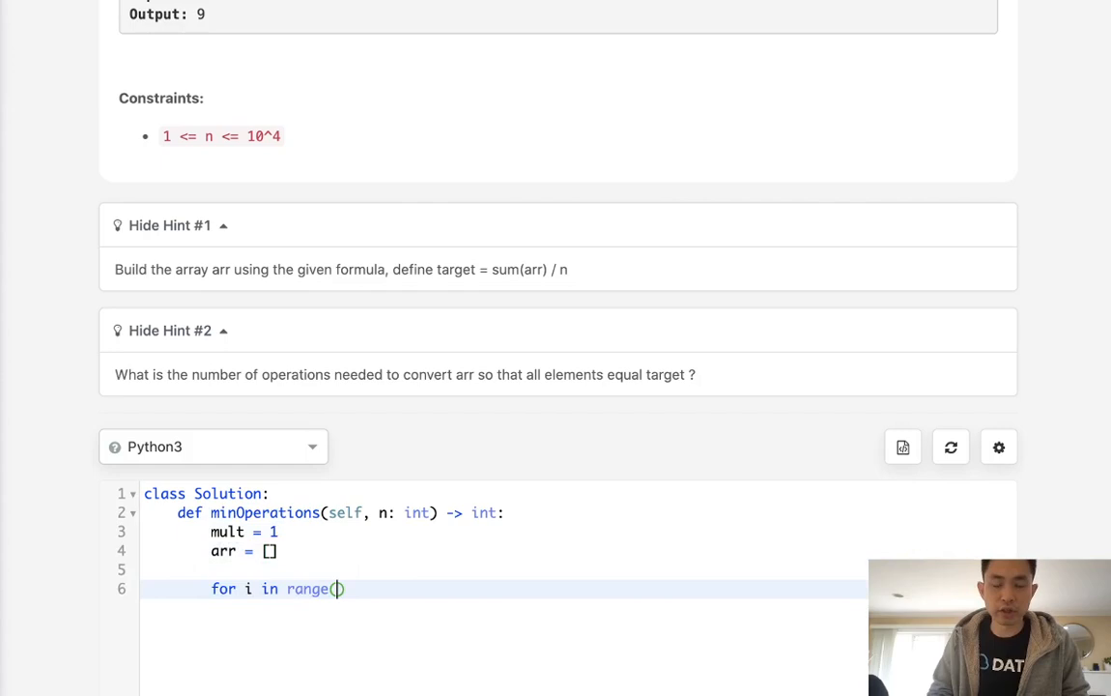
type("n):")
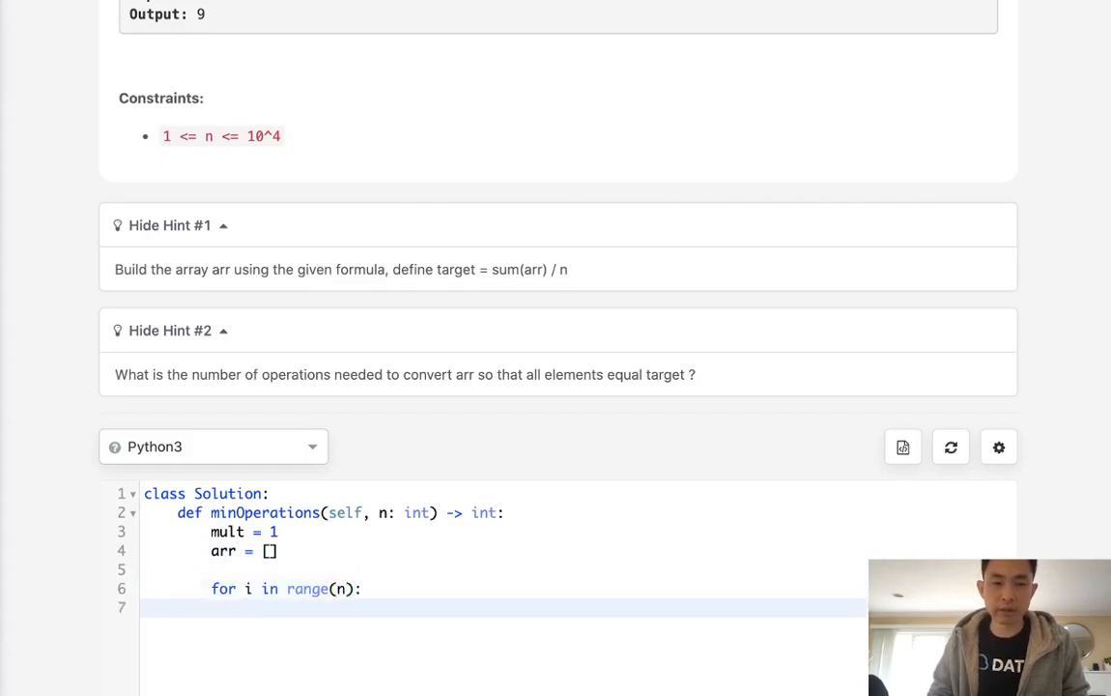
type("arr.append(mult")
type("mult+=")
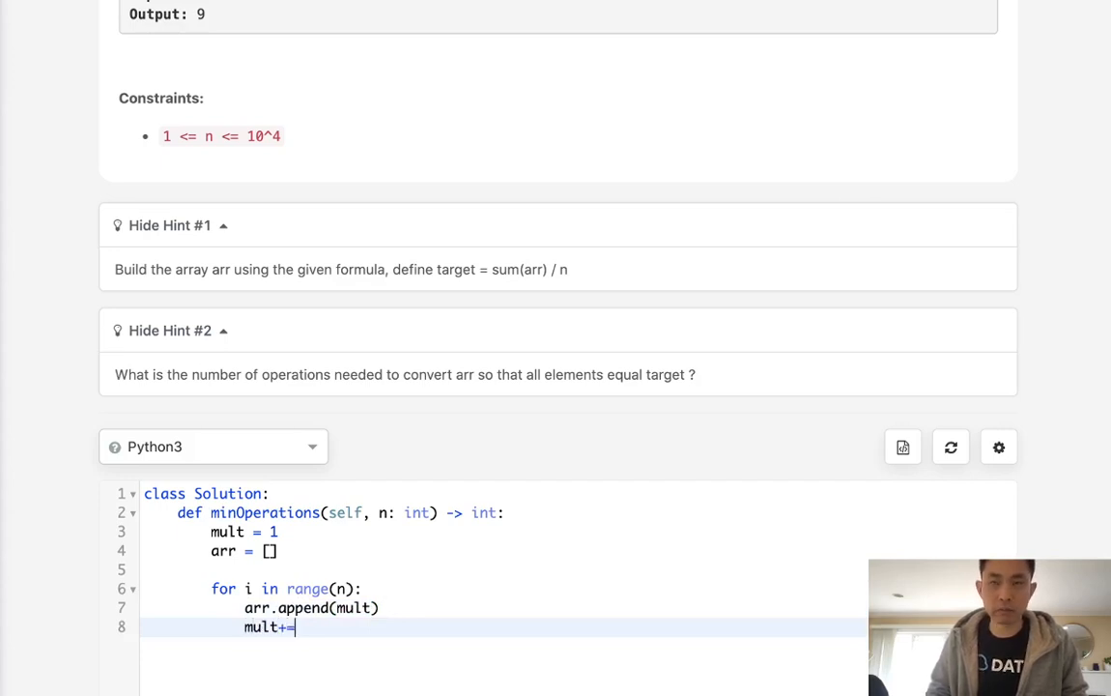
type("2")
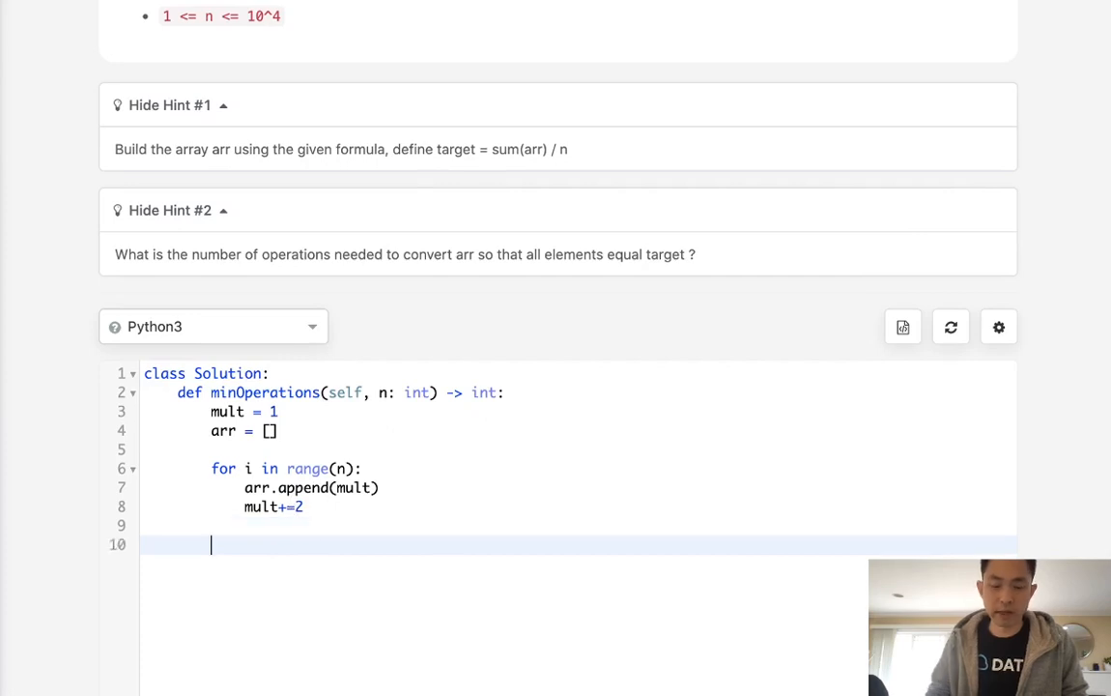
Step: Add sm = sum(arr), target = sm//n and output = 0
type("sm = sum(ar")
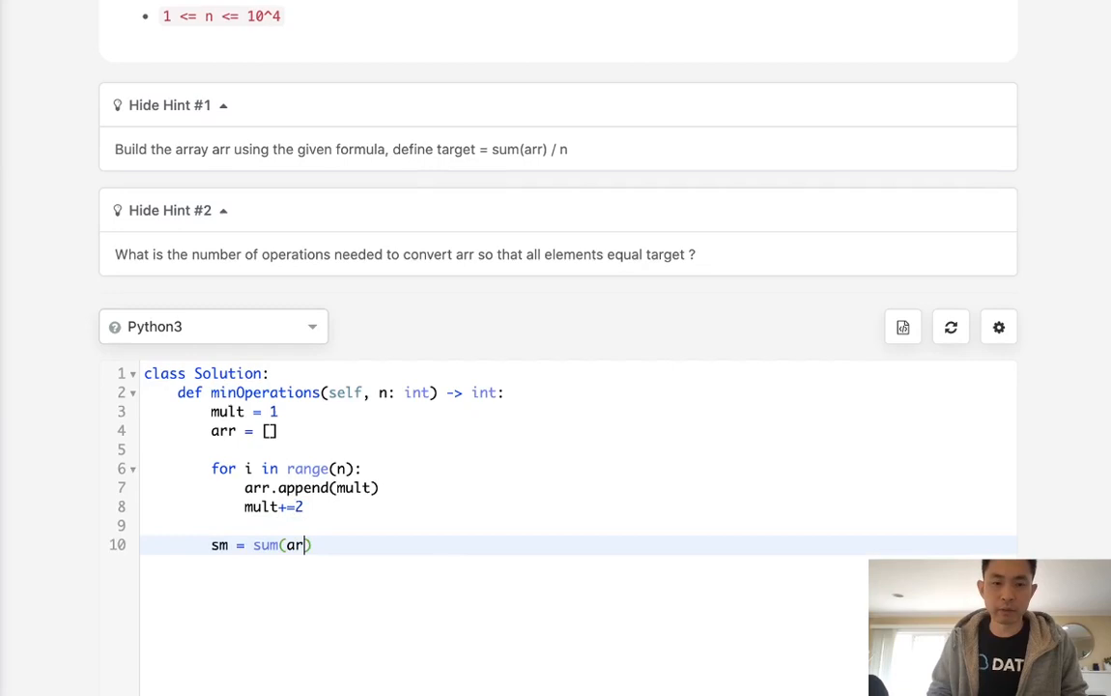
type("target =")
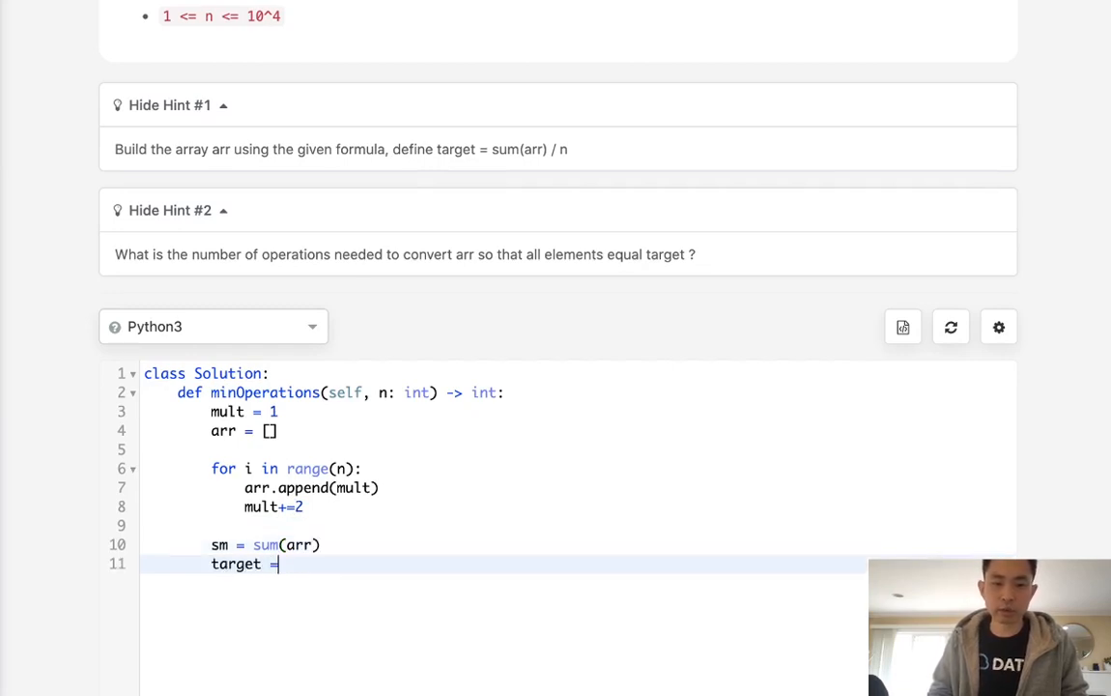
type("sm//n")
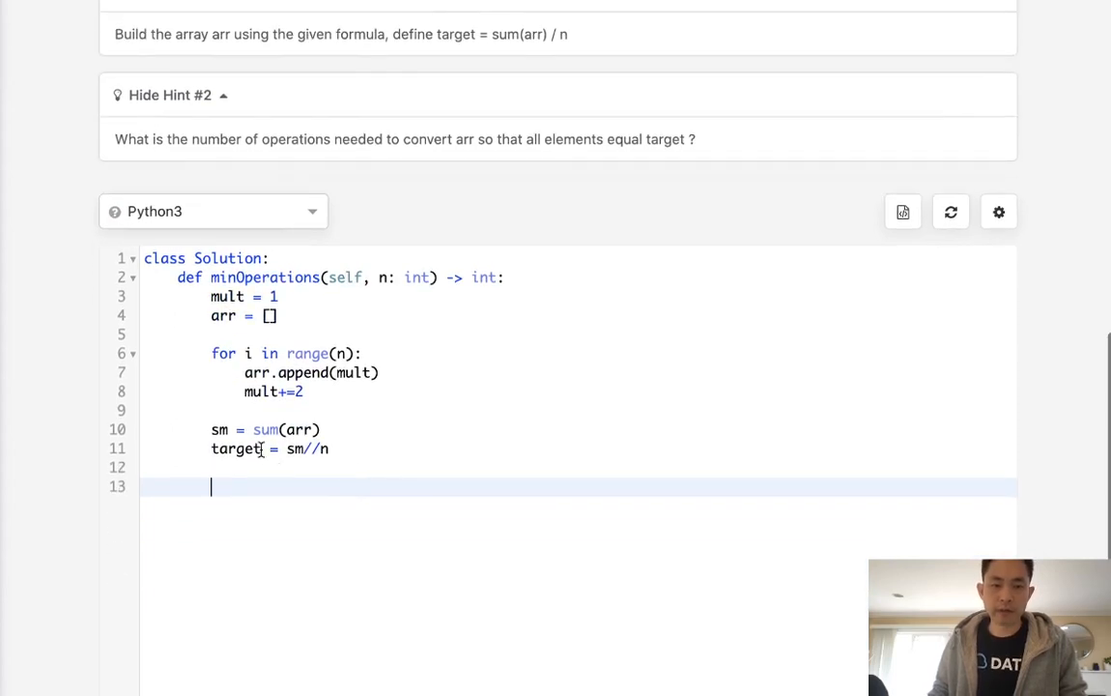
type("output = 0")
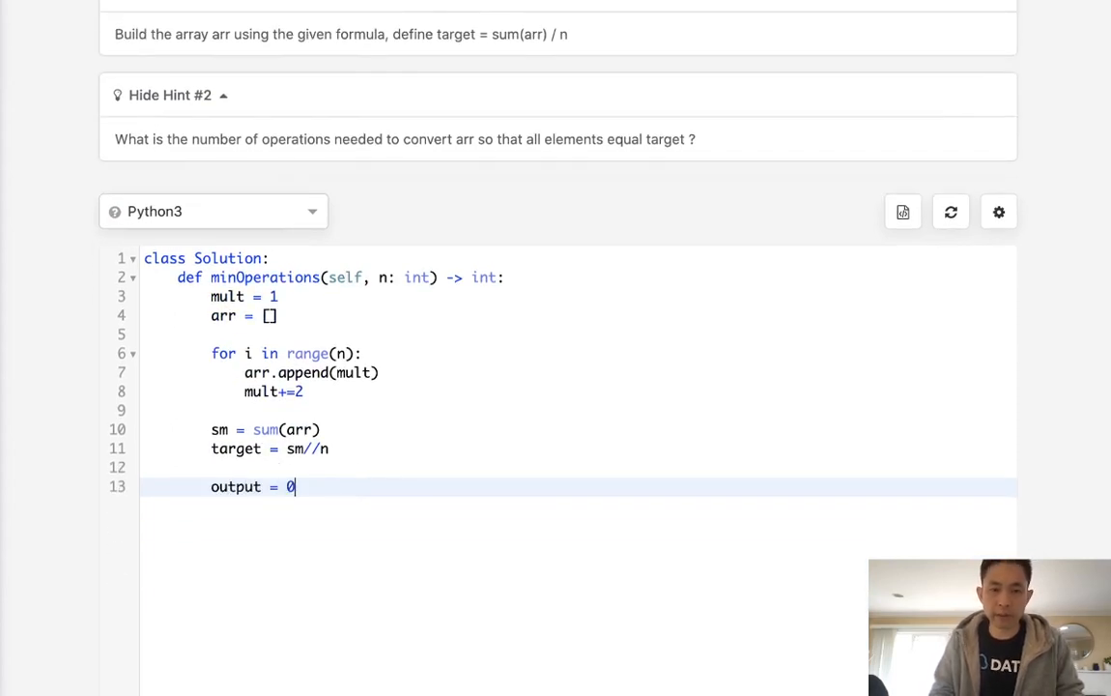
Step: Loop over arr, adding target-a to output whenever target-a > 0
type("for")
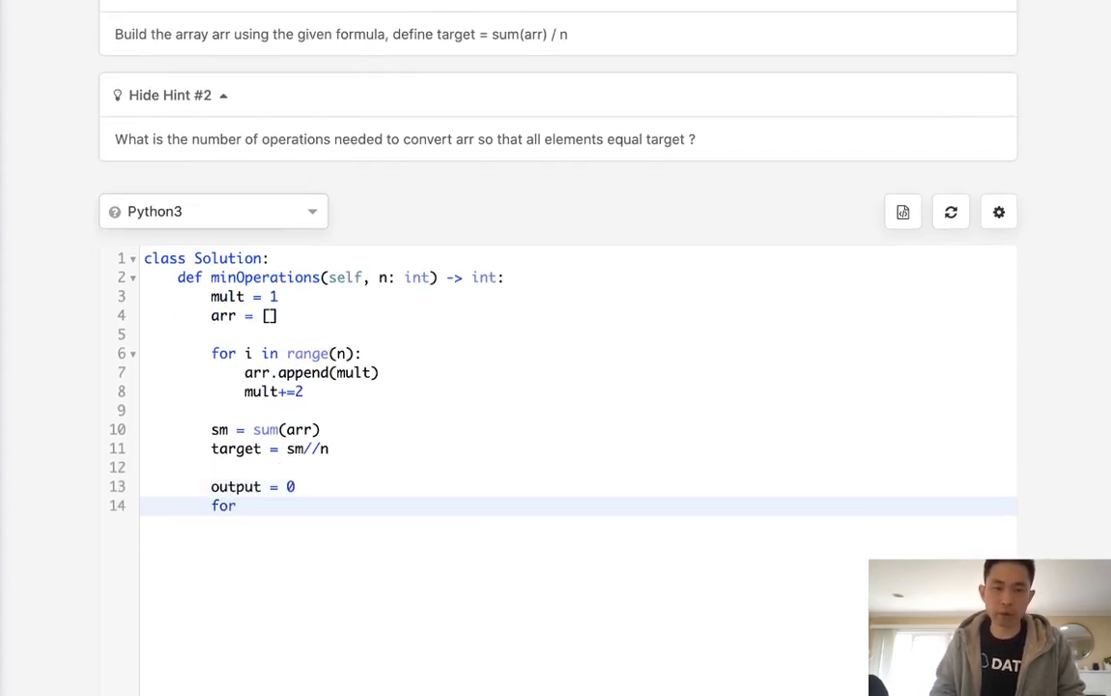
type("a in arr:")
type("if")
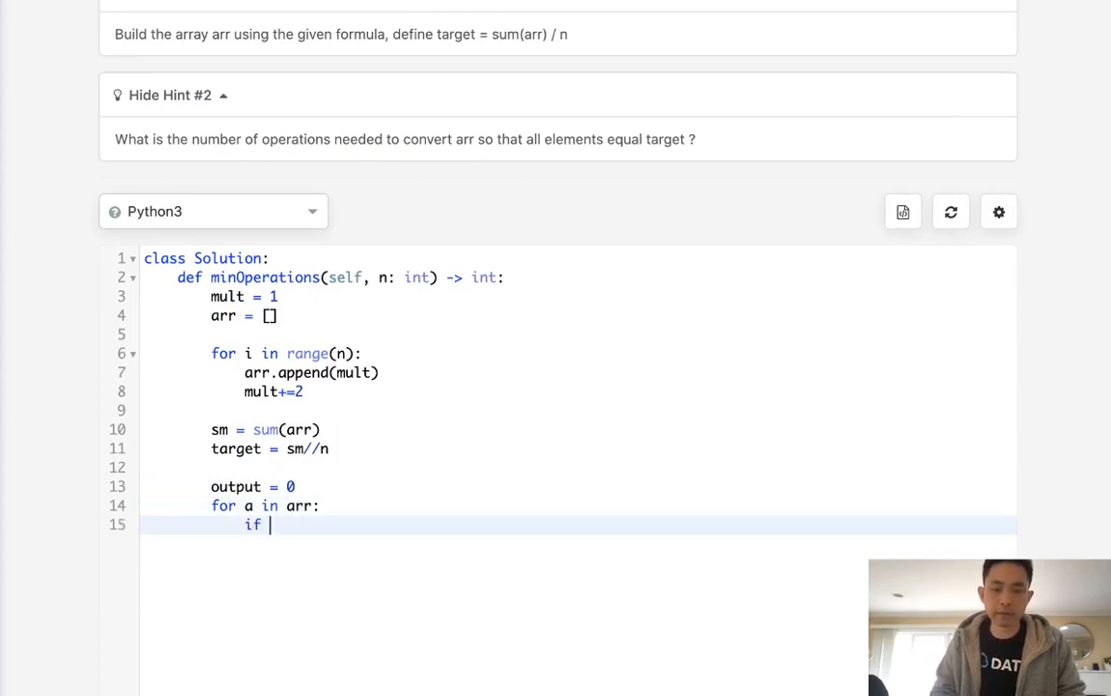
type("tar")
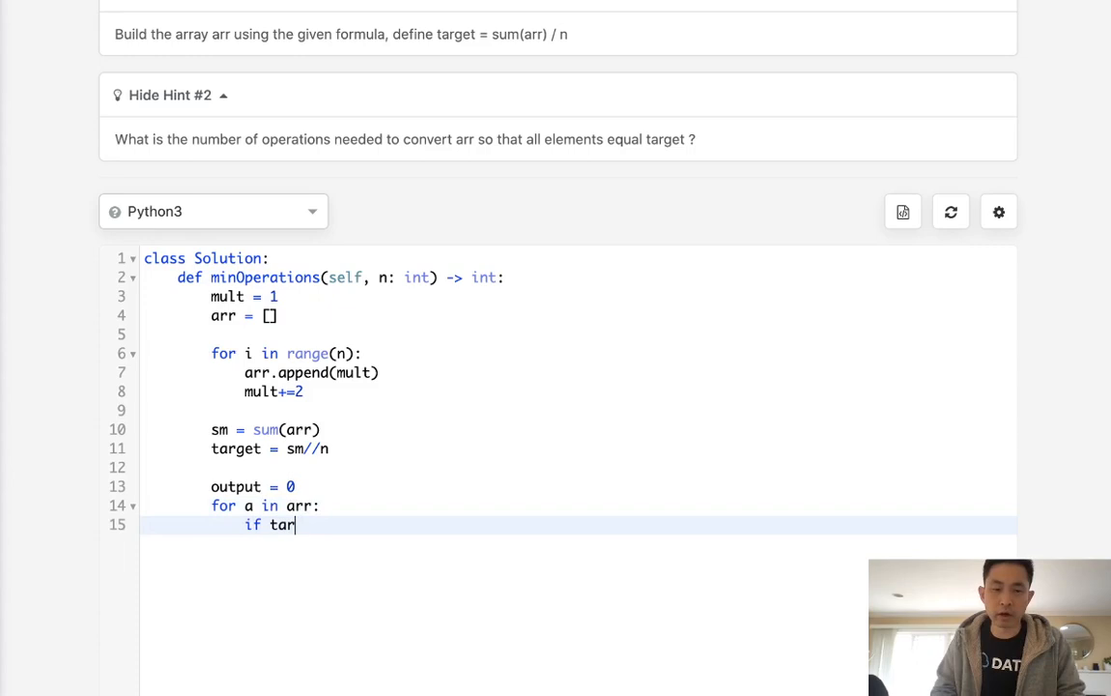
type("get-a")
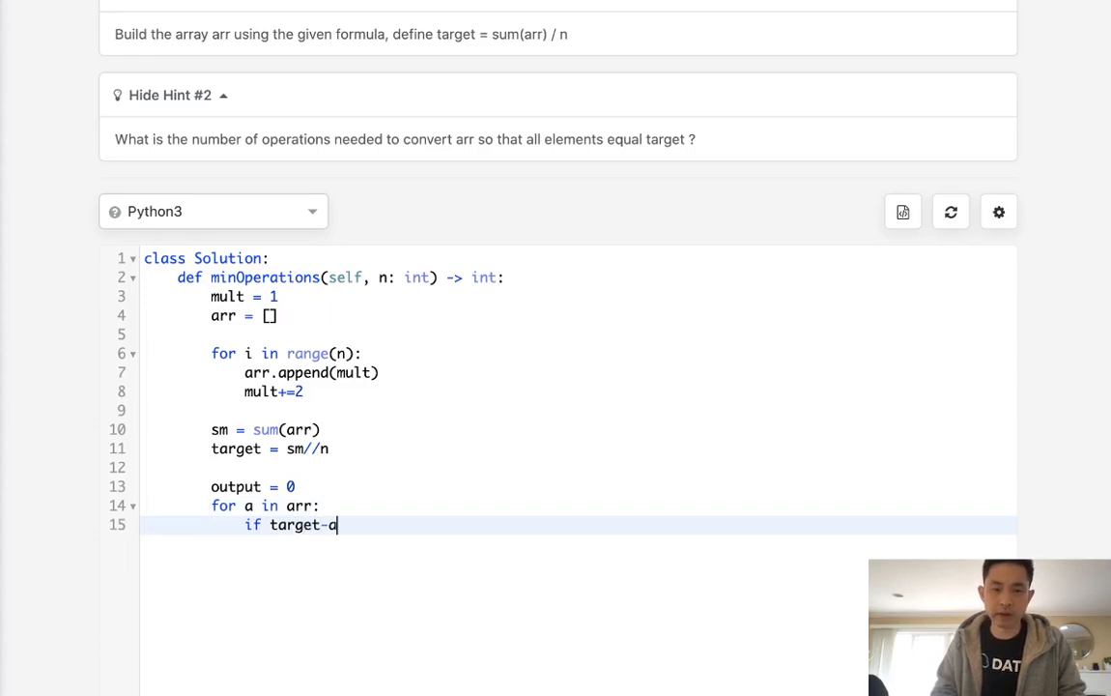
key("Enter")
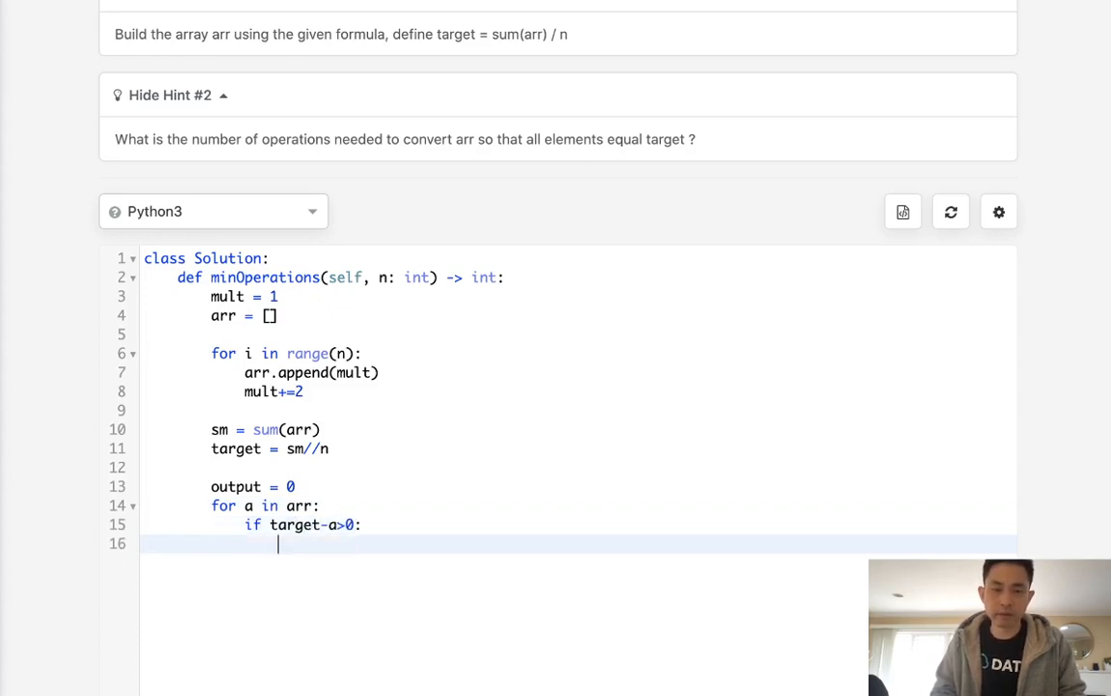
type("output")
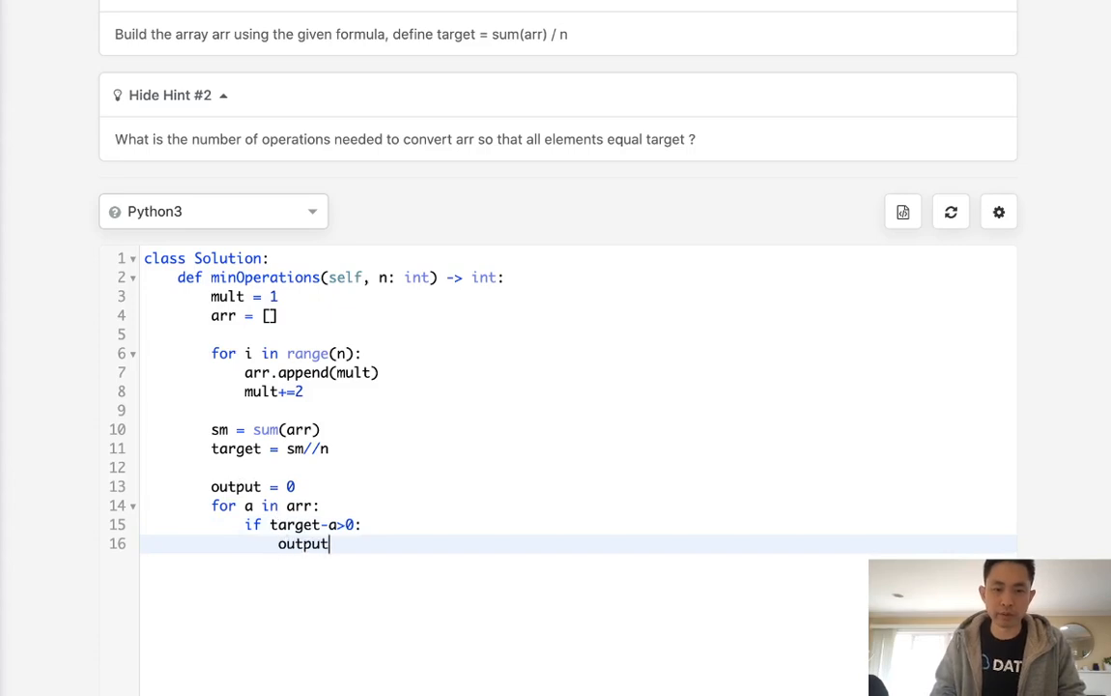
type("=(traget-a")
type("return output")
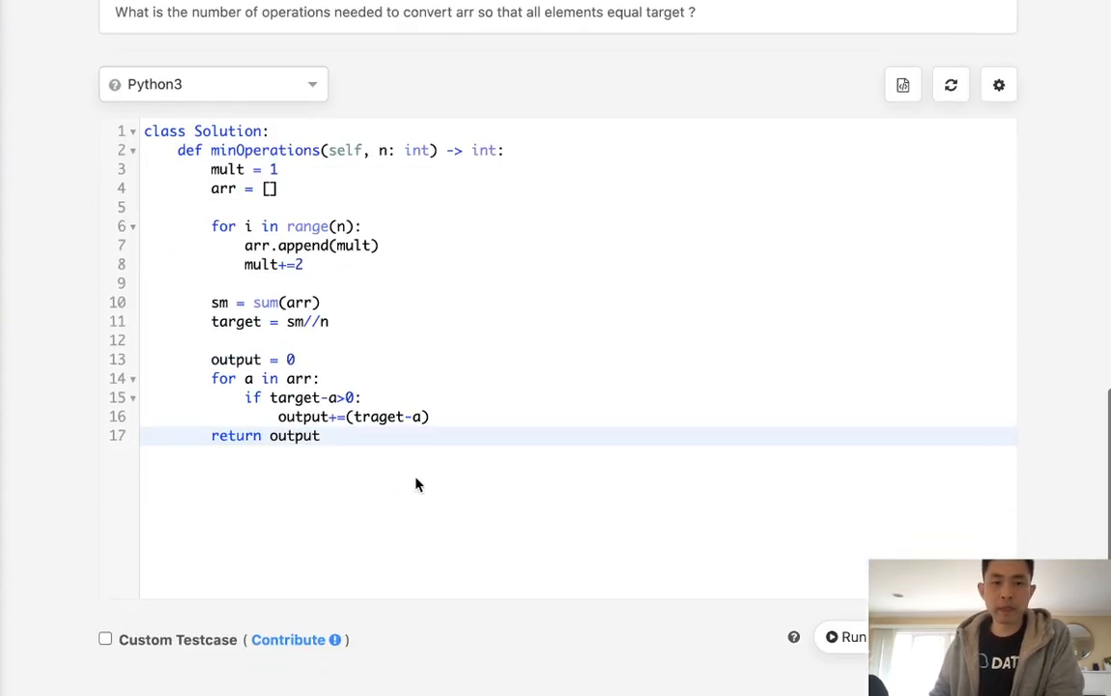
Step: Run the sample, fix the 'traget' typo, rerun to get 2, and submit for Accepted
left_click(846, 636)
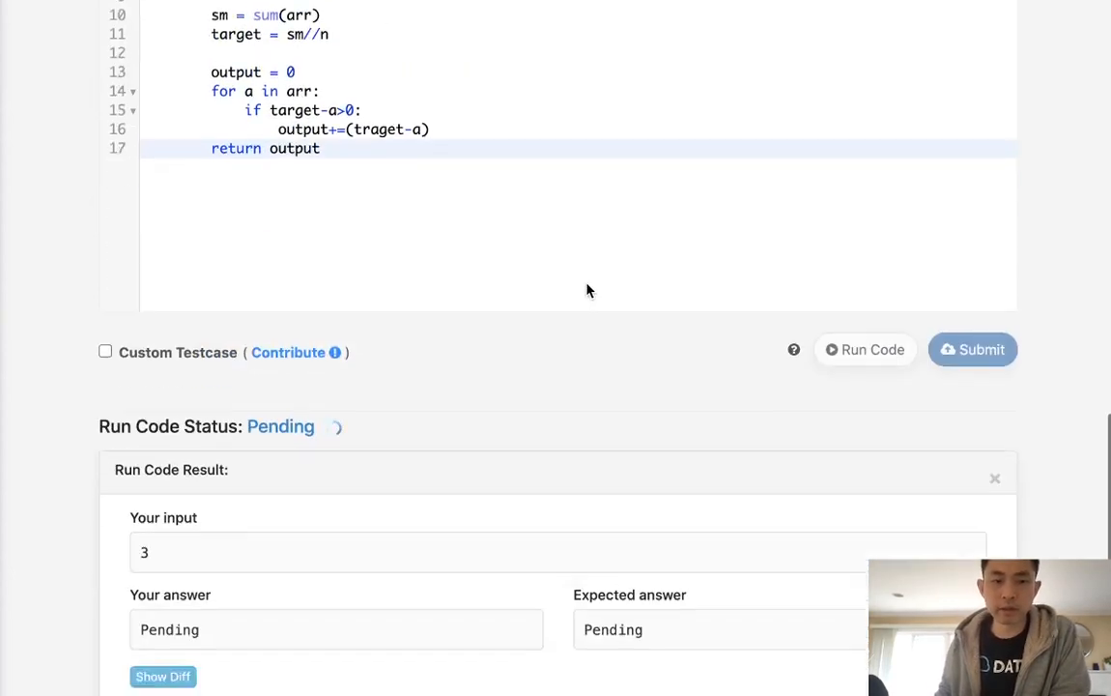
scroll("down", 3)
type("a")
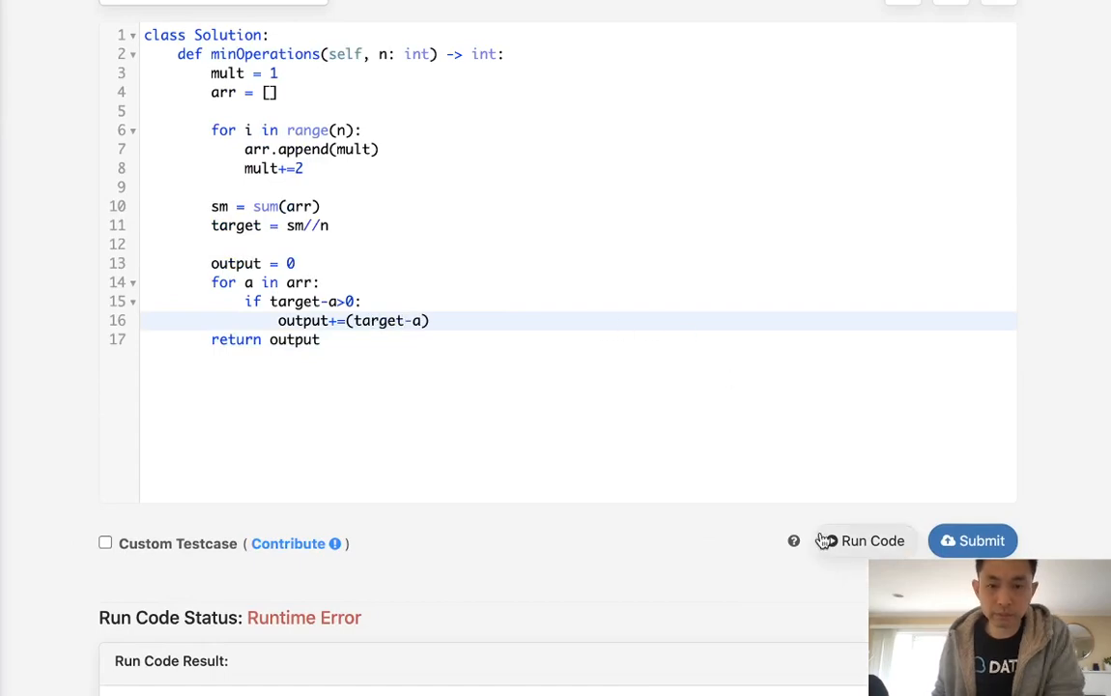
left_click(865, 540)
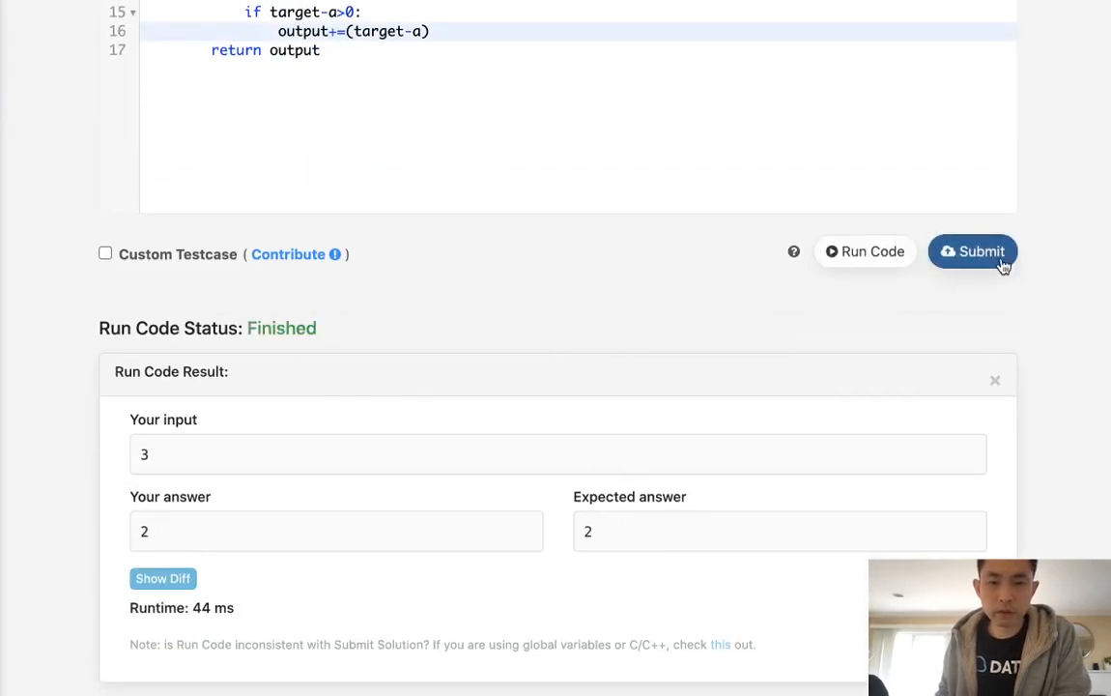
left_click(973, 251)
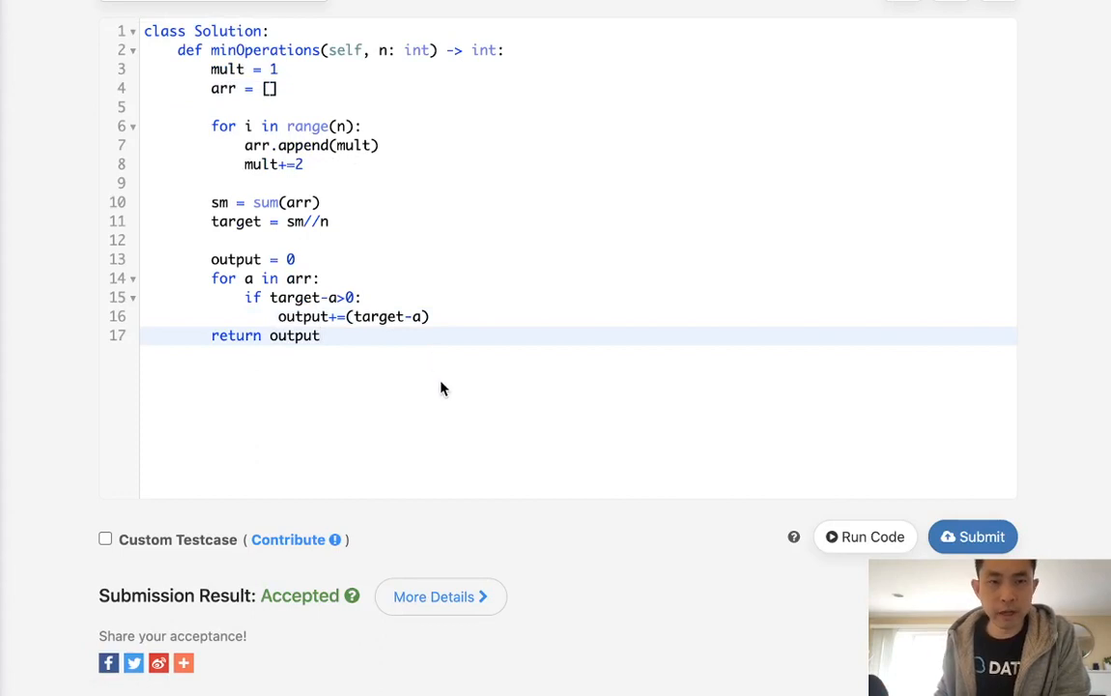
Step: Replace the method body with pass plus a scratch line of odd numbers 1 3 5 7
left_click_drag(211, 68, 321, 336)
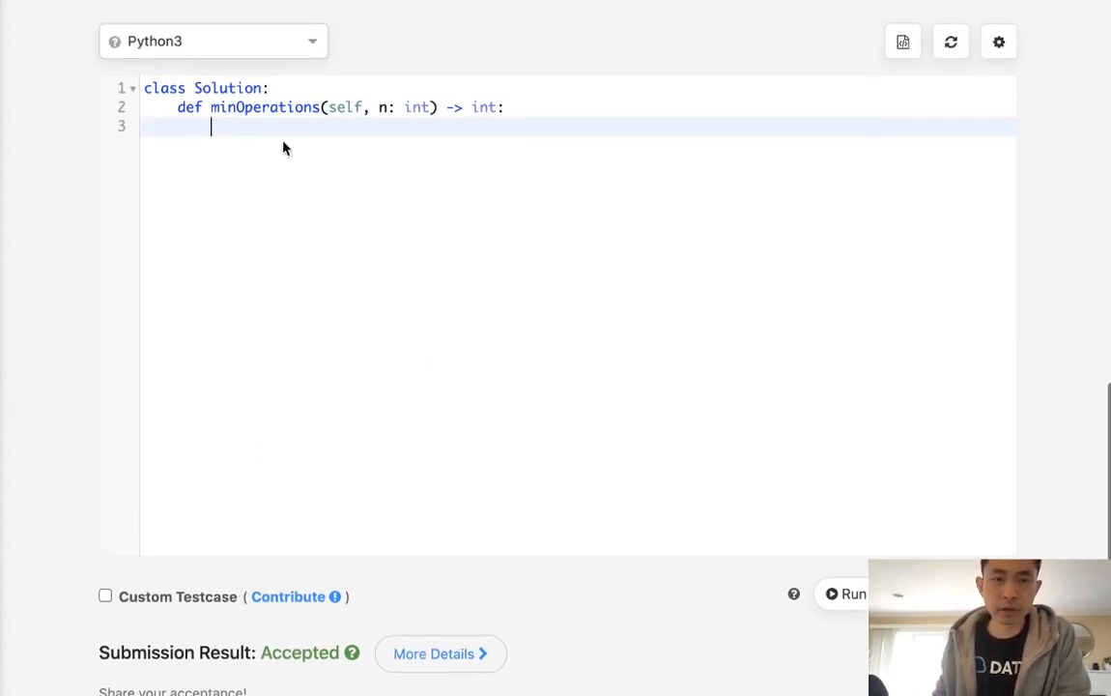
type("1 3")
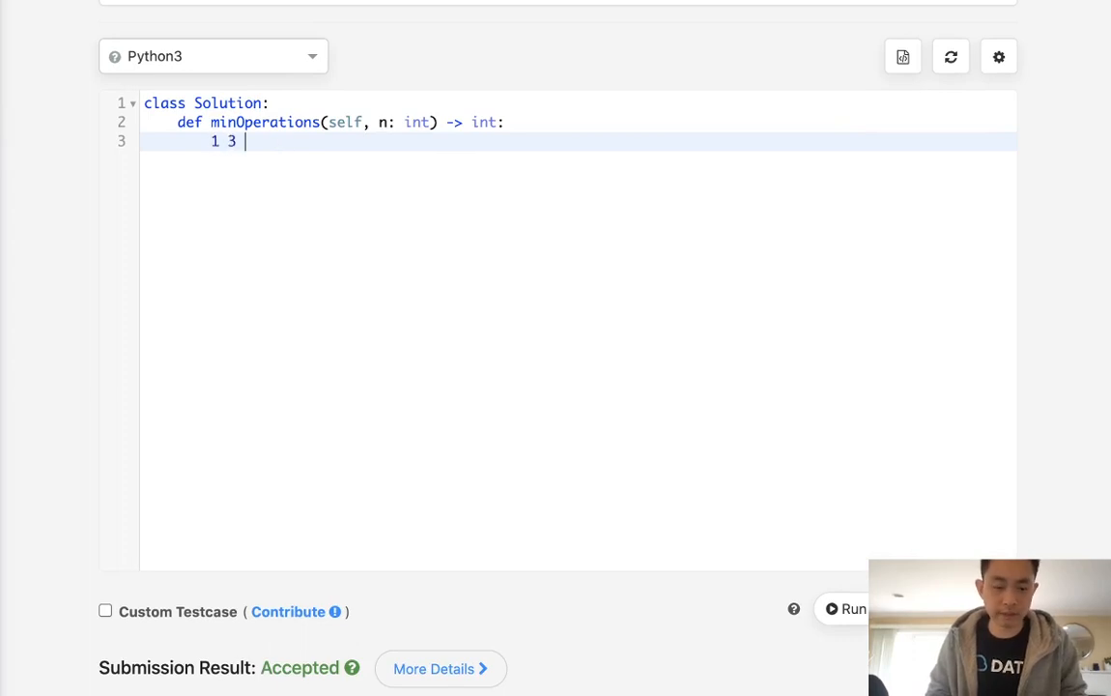
type("5 7")
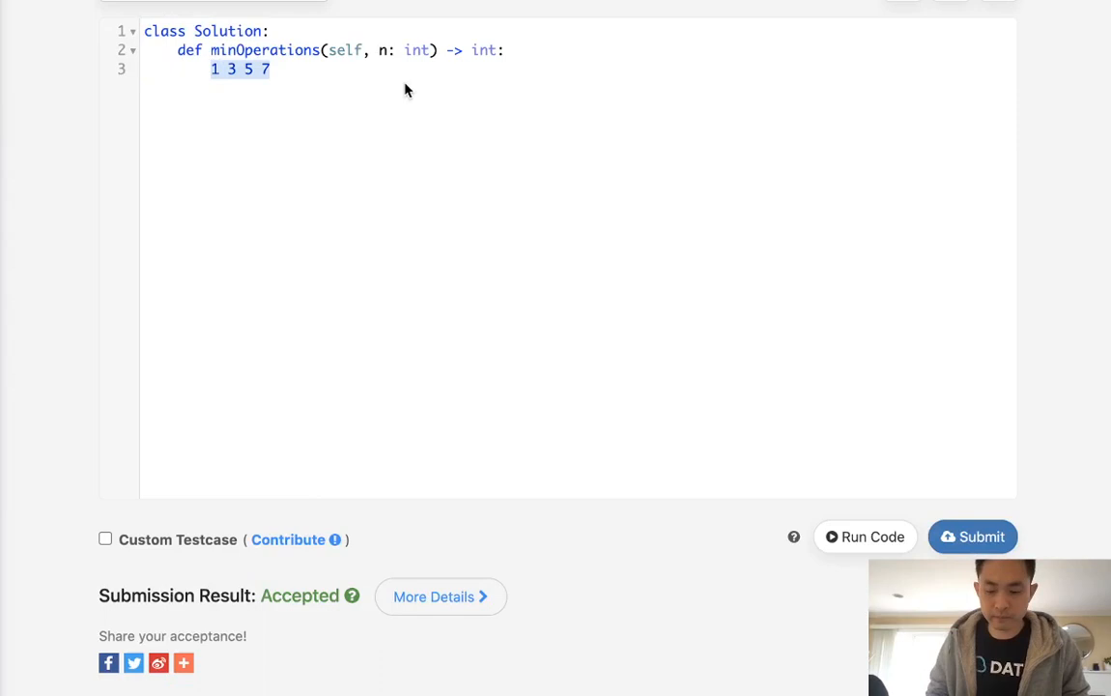
type("pass")
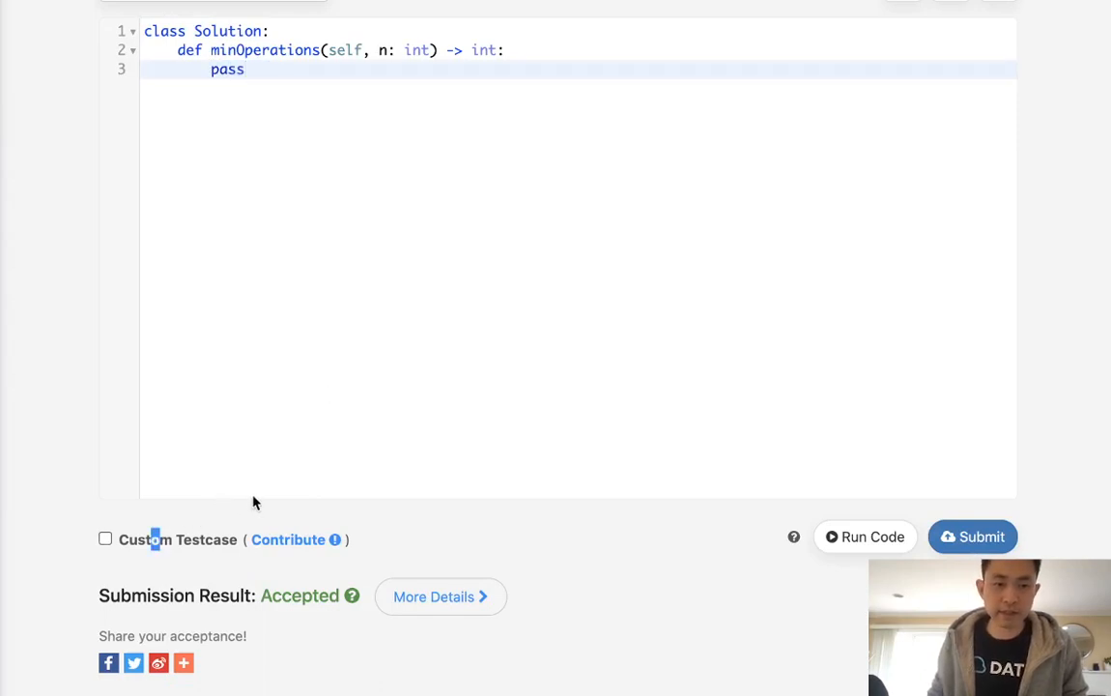
Step: Run a custom test case on inputs 1–8, which returns None
left_click(105, 539)
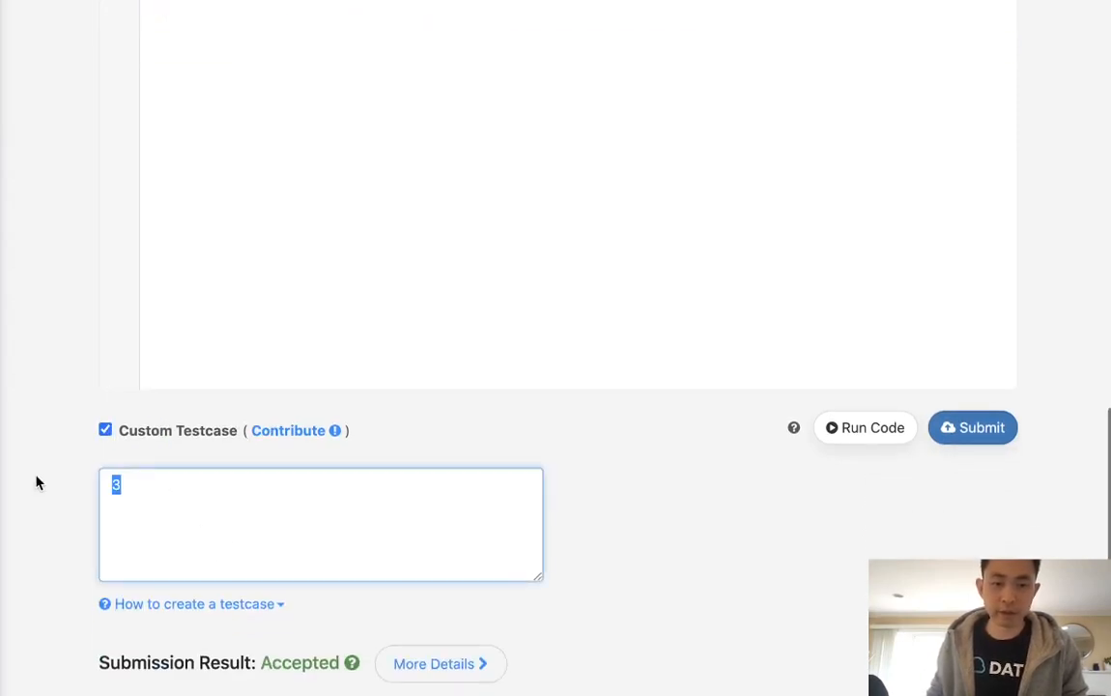
type("4")
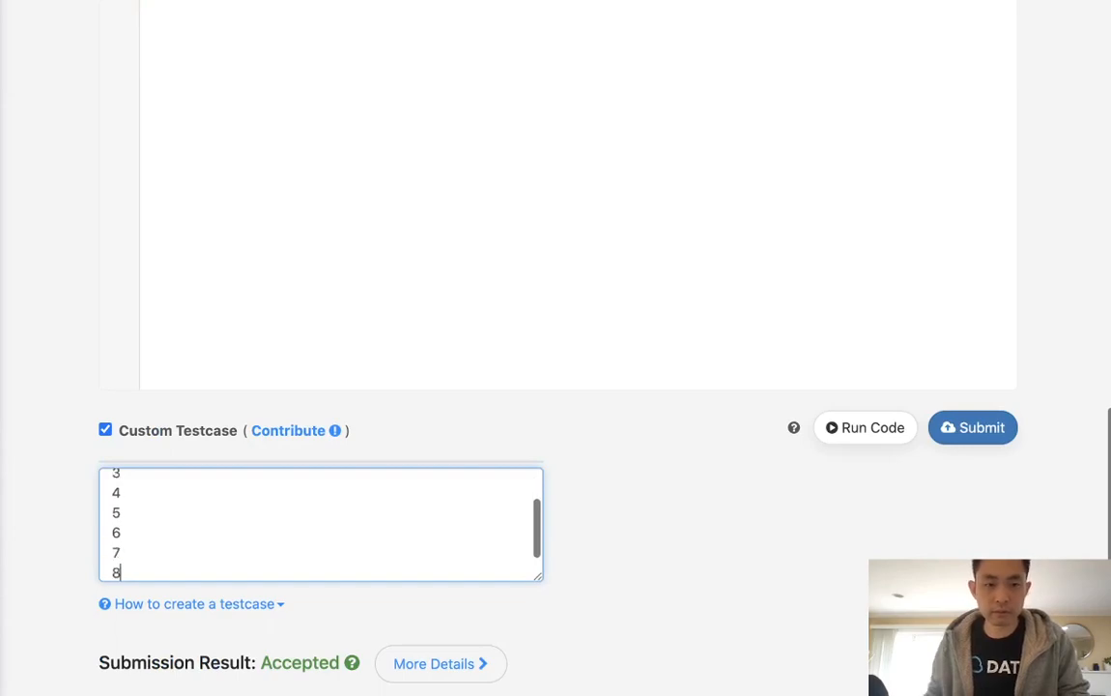
left_click(864, 427)
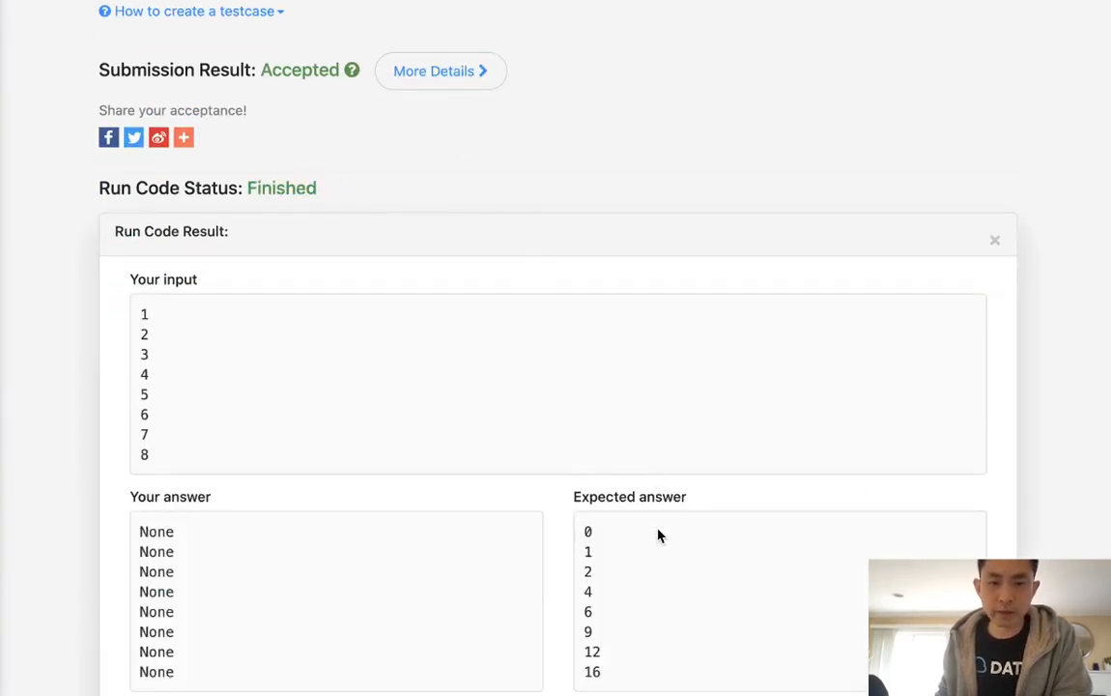
scroll("down", 3)
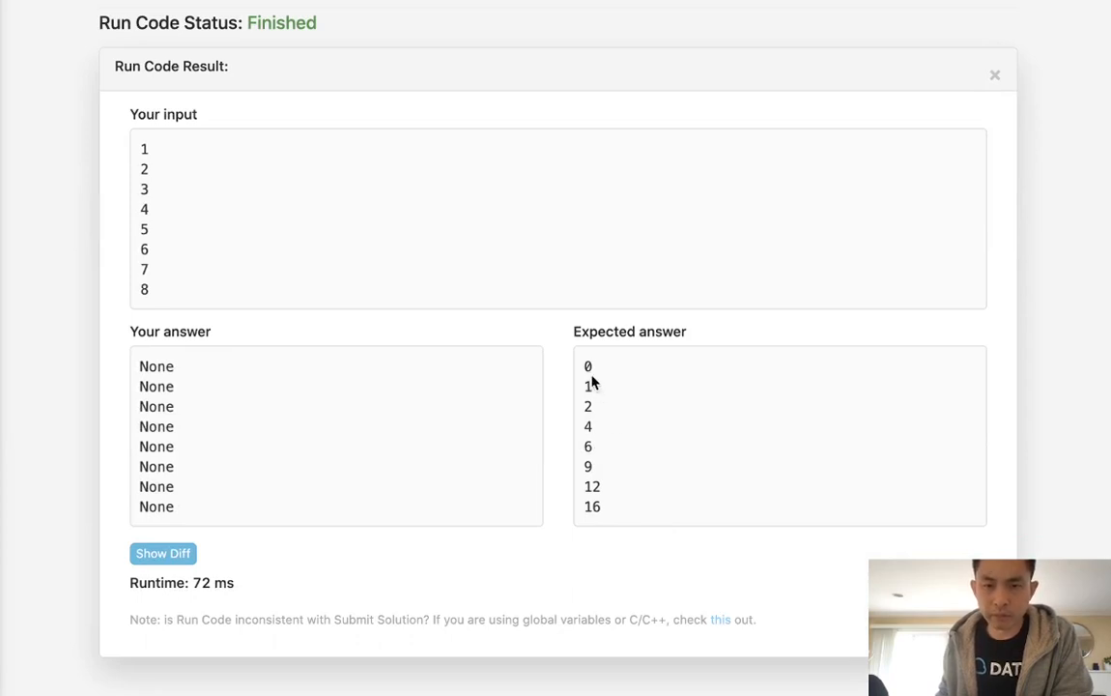
mouse_move(598, 461)
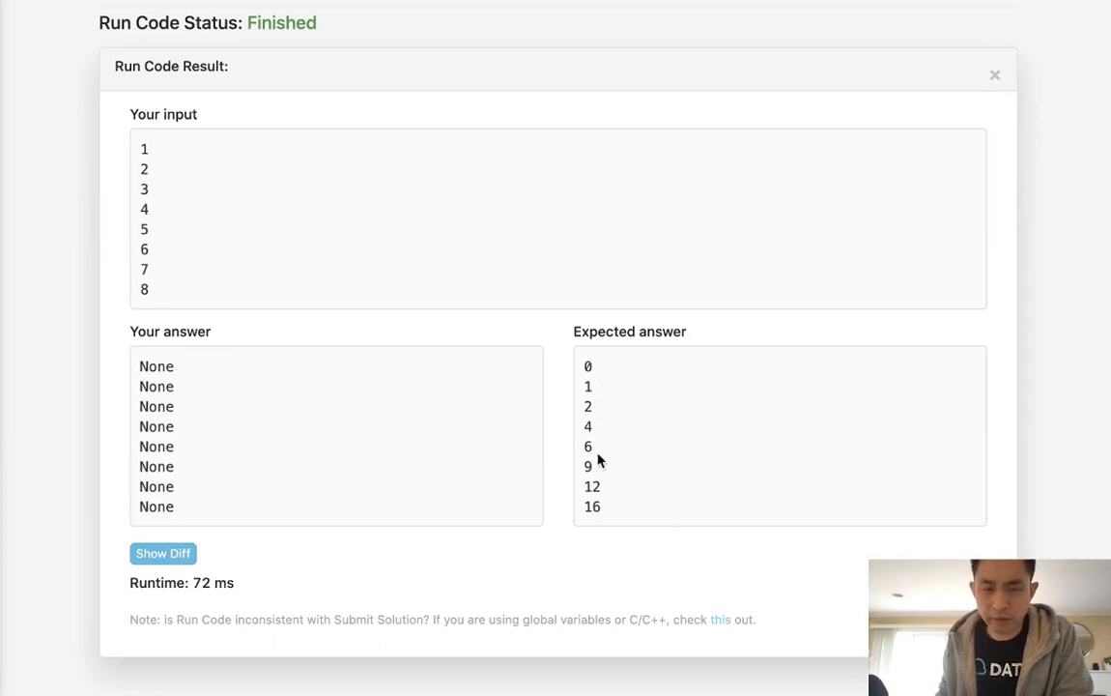
mouse_move(586, 400)
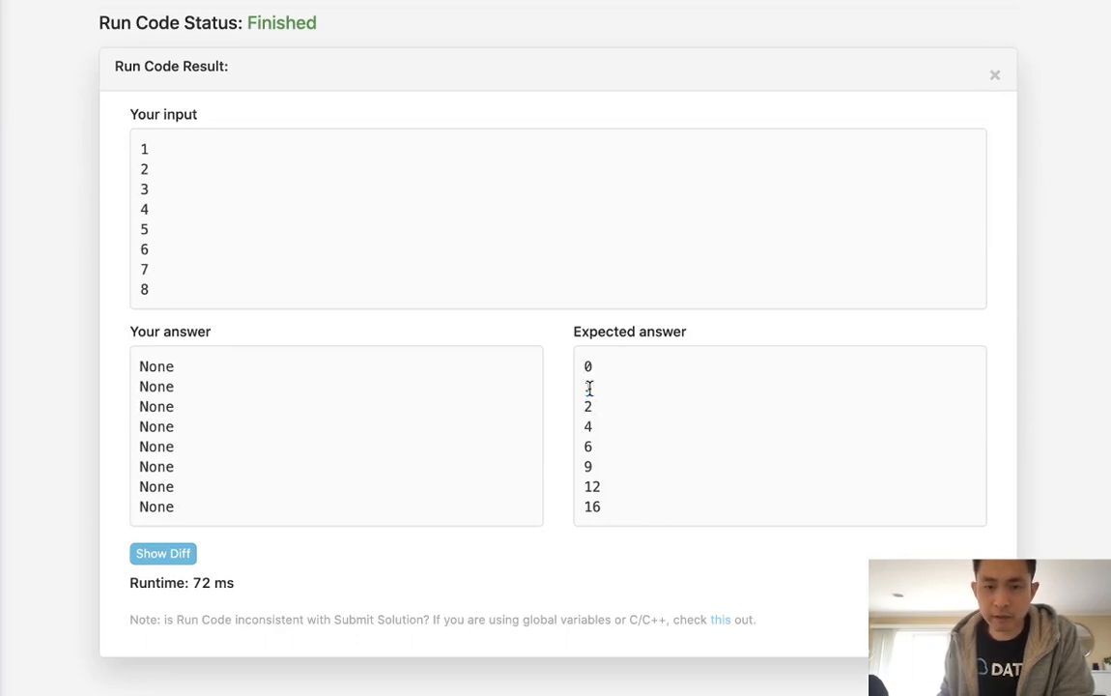
double_click(587, 426)
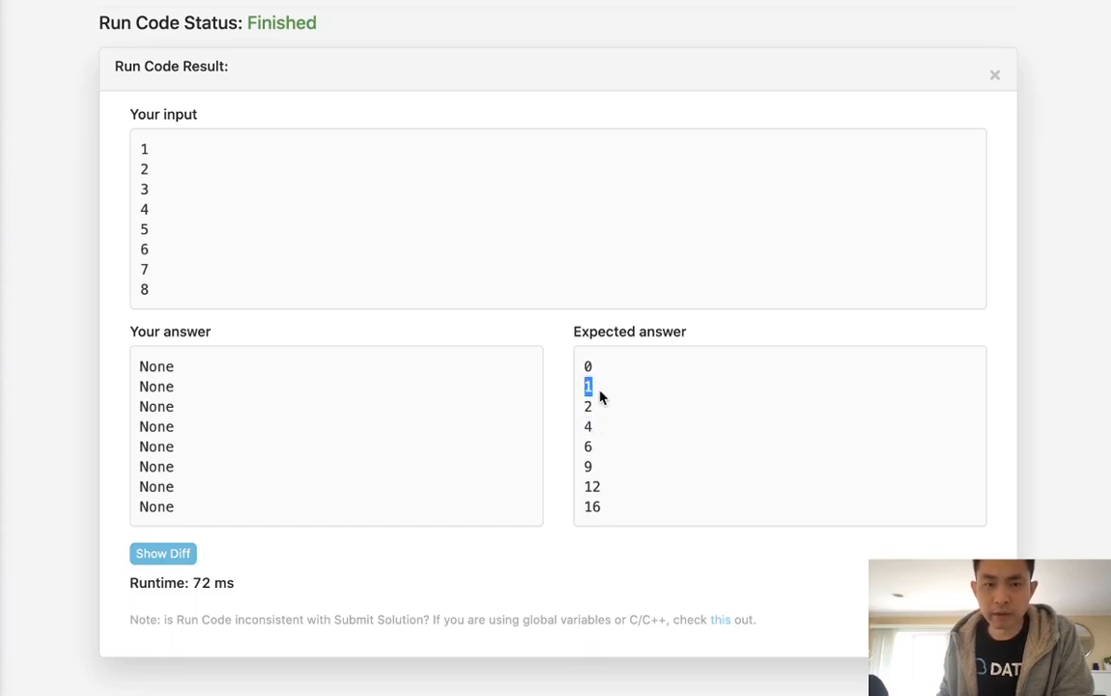
mouse_move(255, 221)
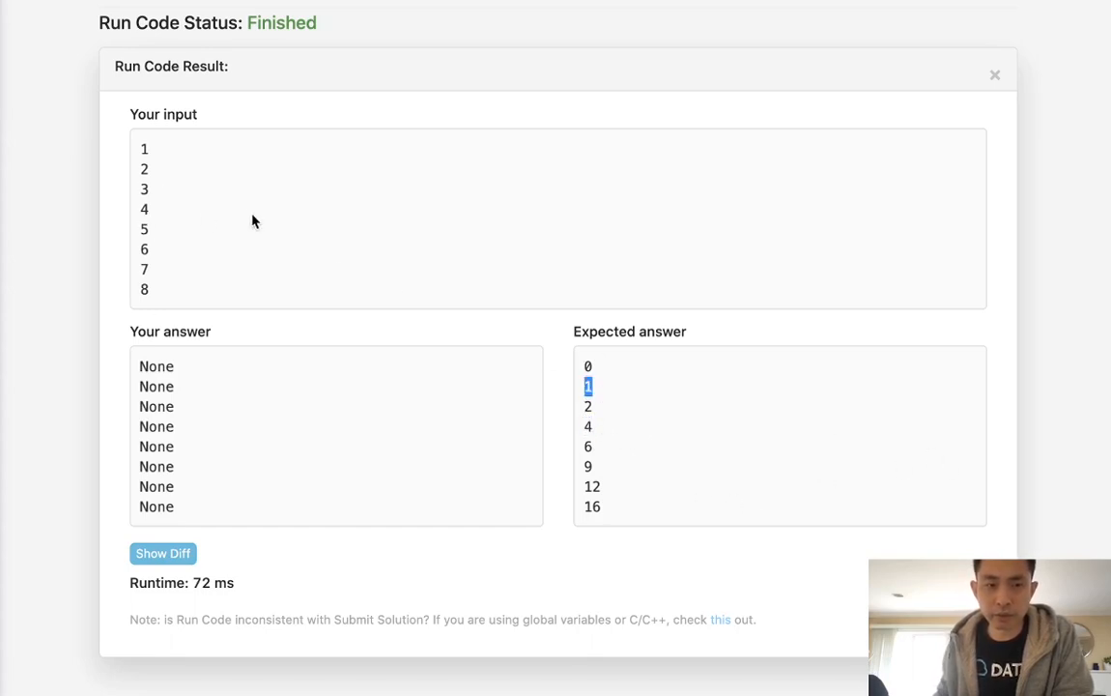
mouse_move(629, 429)
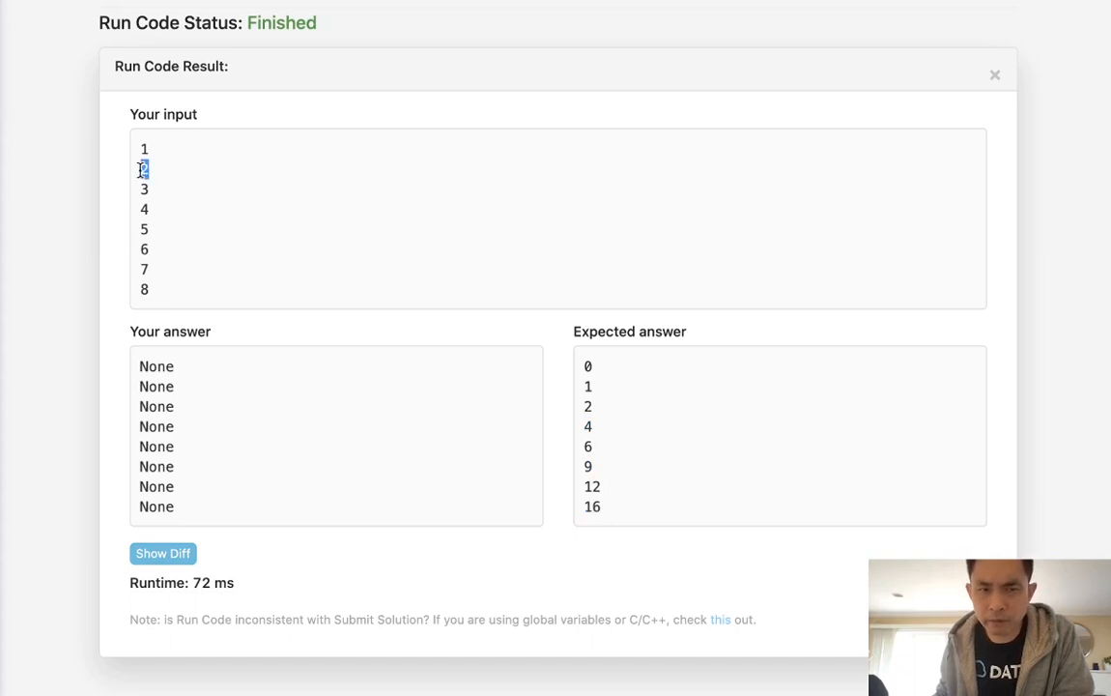
double_click(144, 168)
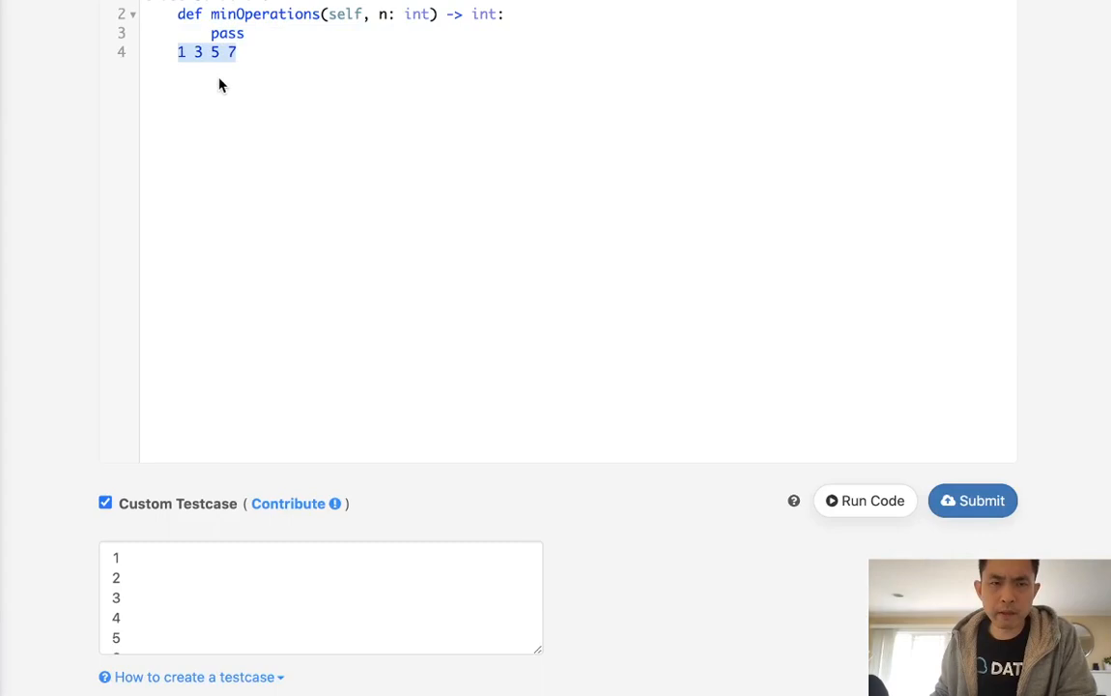
mouse_move(246, 75)
type("  4")
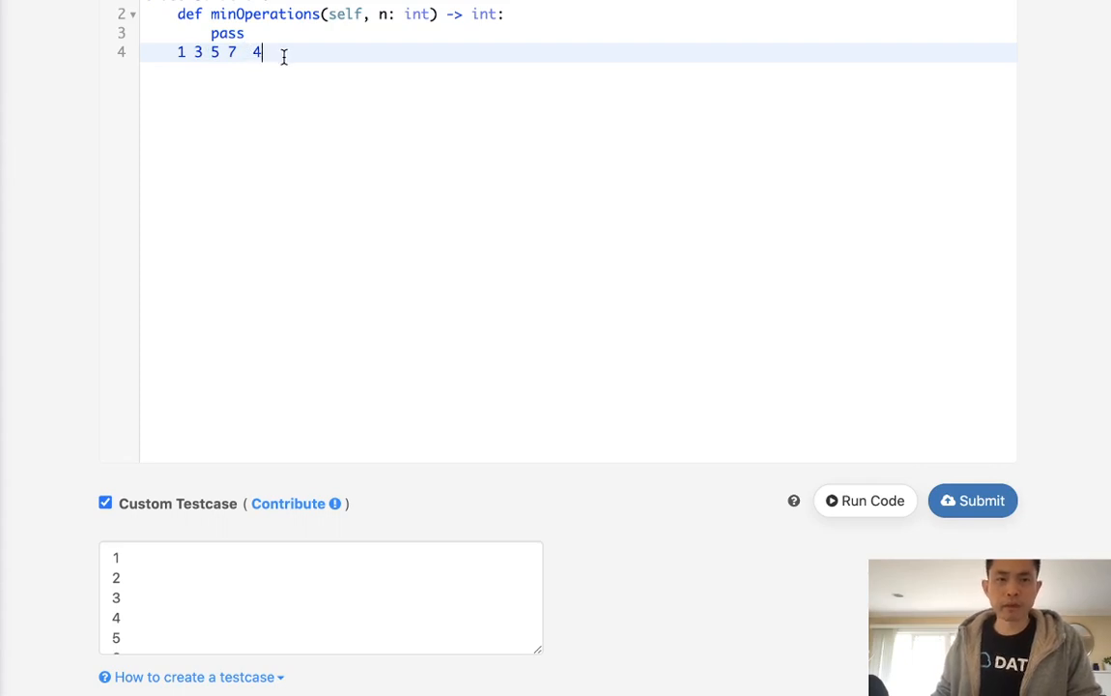
Step: Replace the stray 4 on the scratch line with 9, making it '1 3 5 7 9'
left_click_drag(263, 52, 176, 52)
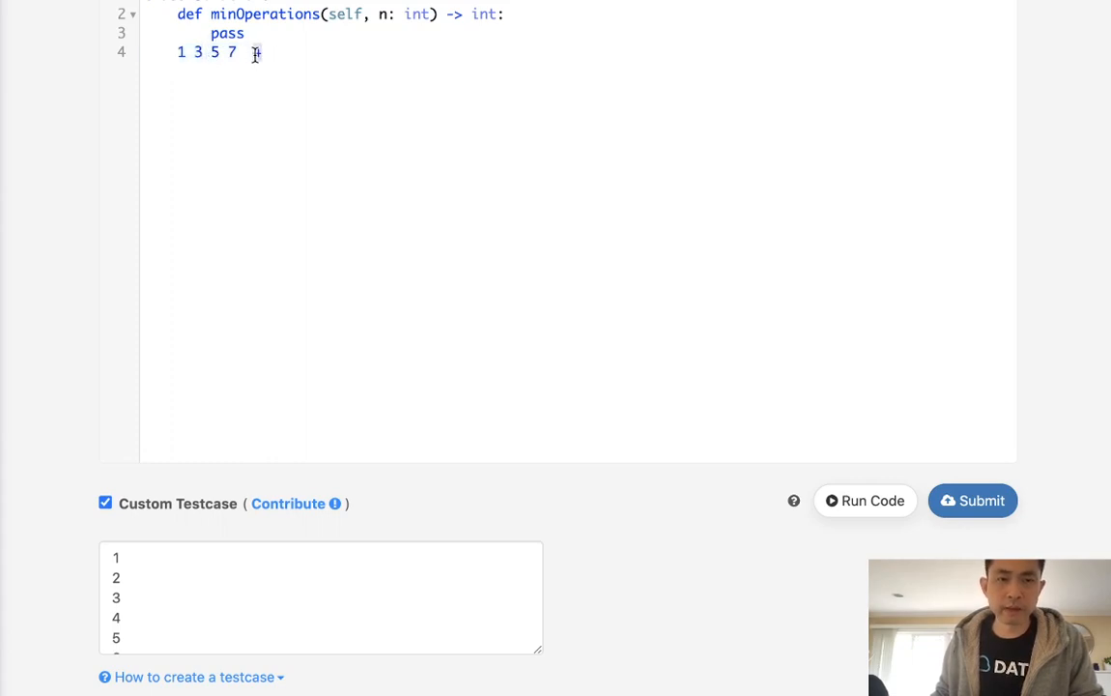
type("4")
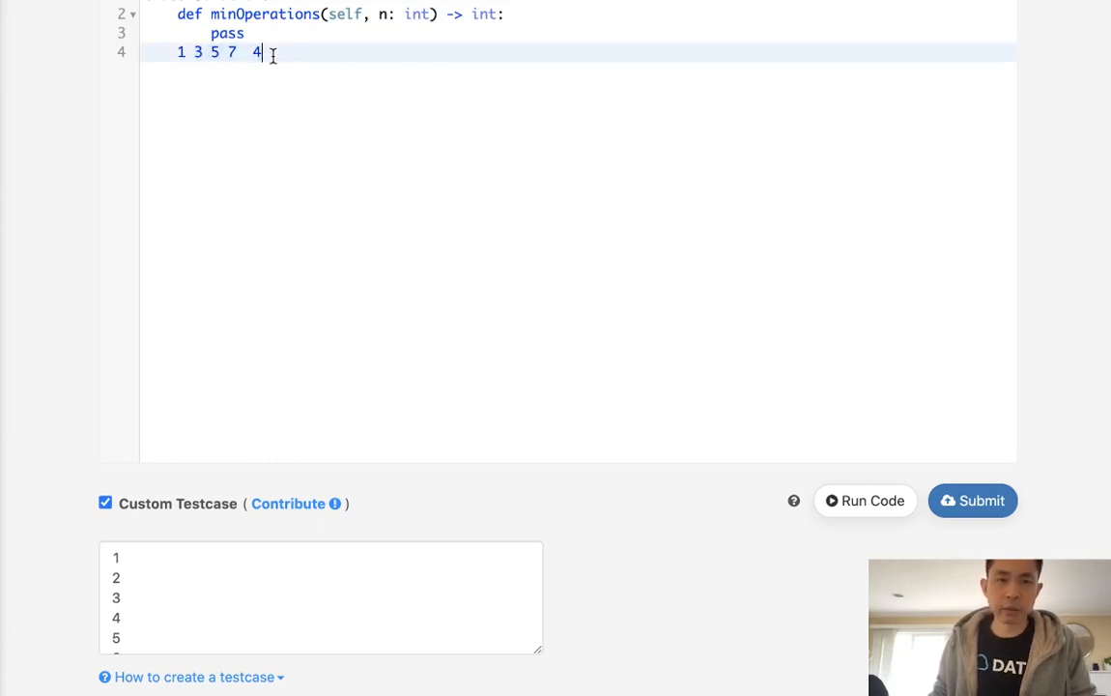
key("Backspace")
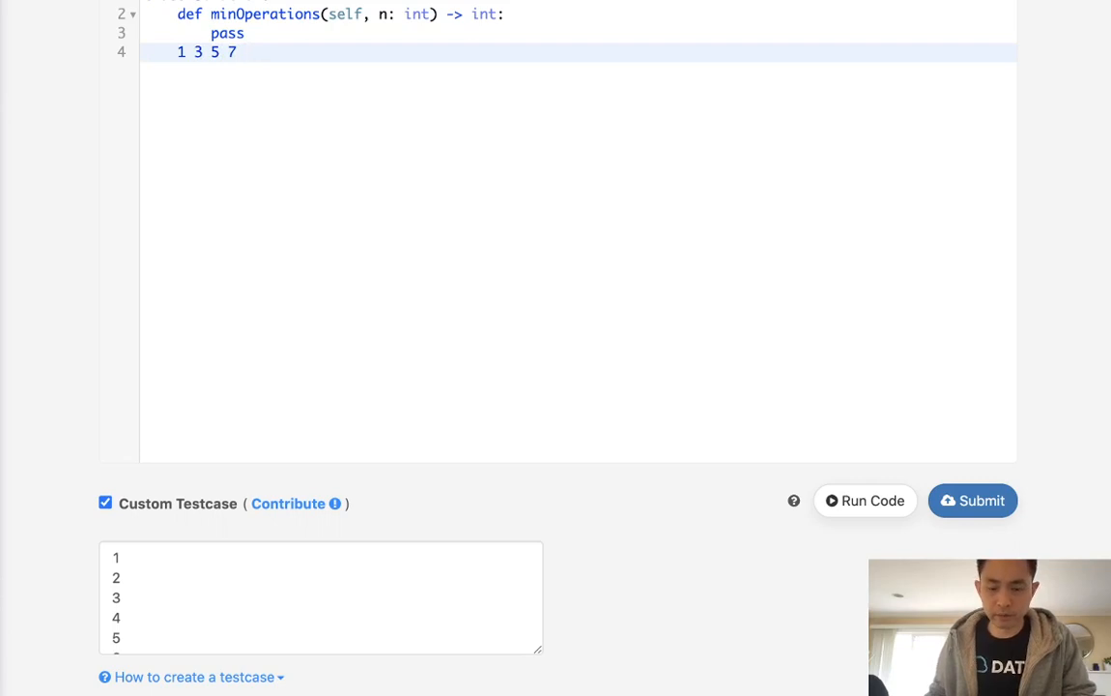
type("9")
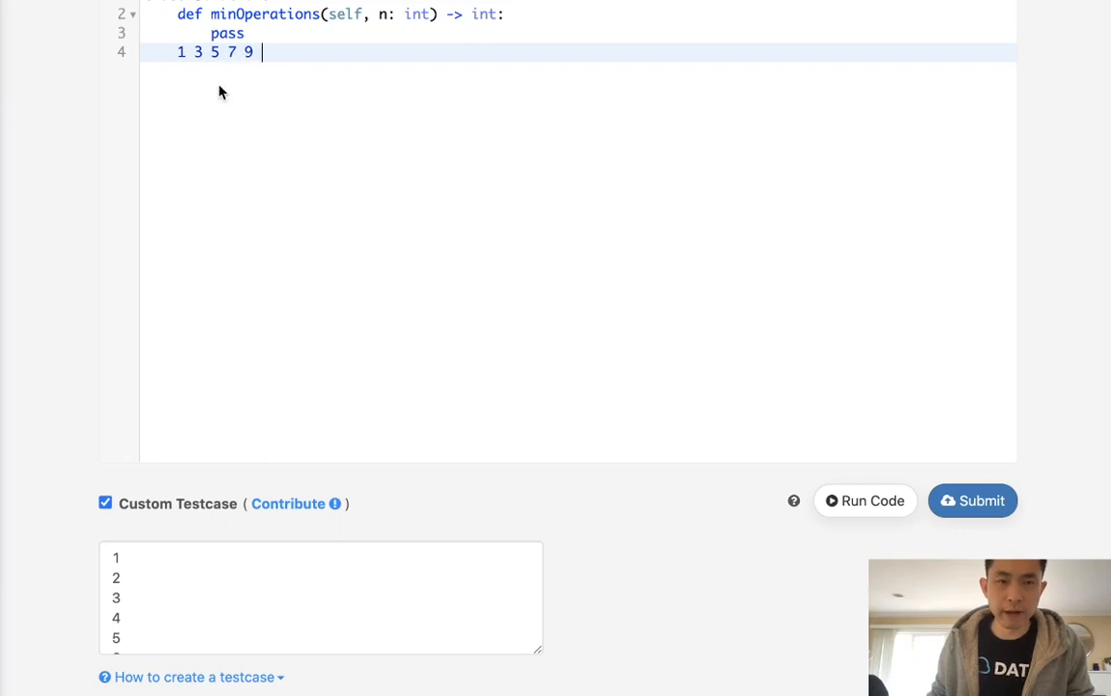
mouse_move(264, 63)
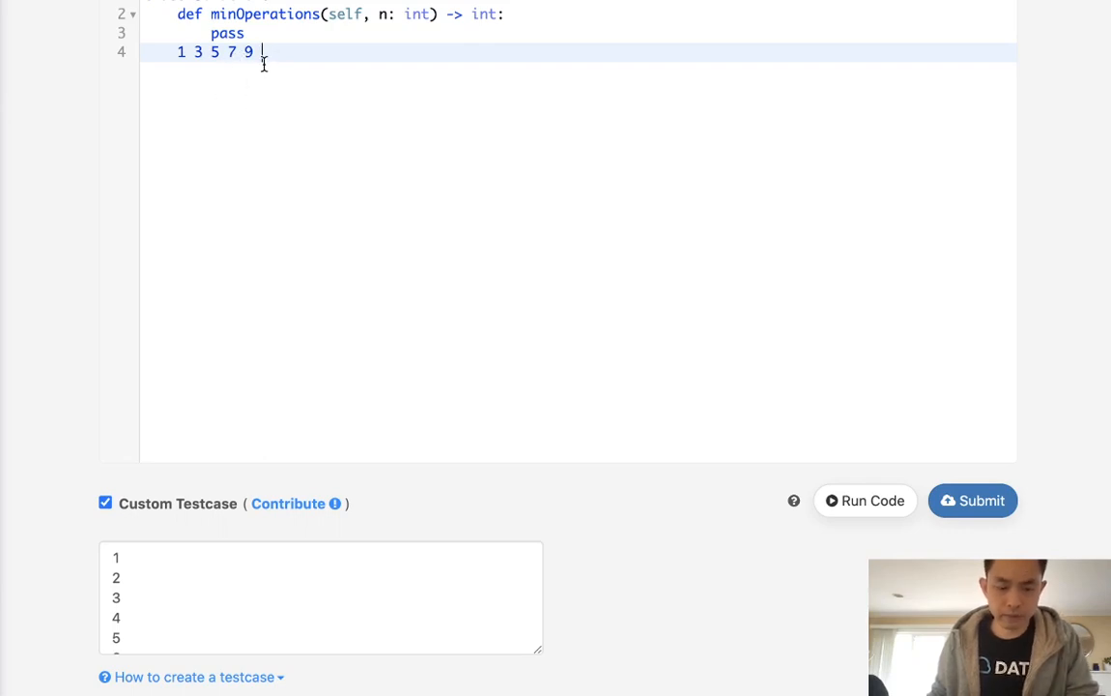
key("enter")
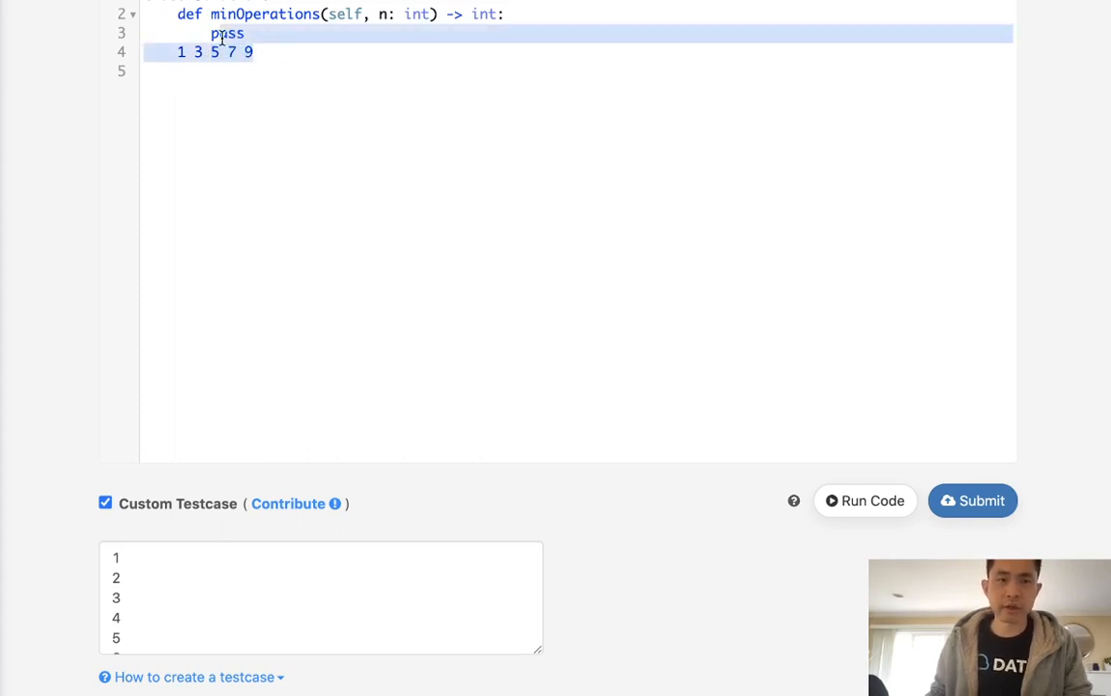
Step: Add an if n%2==0 branch returning (n//2) squared
type("if")
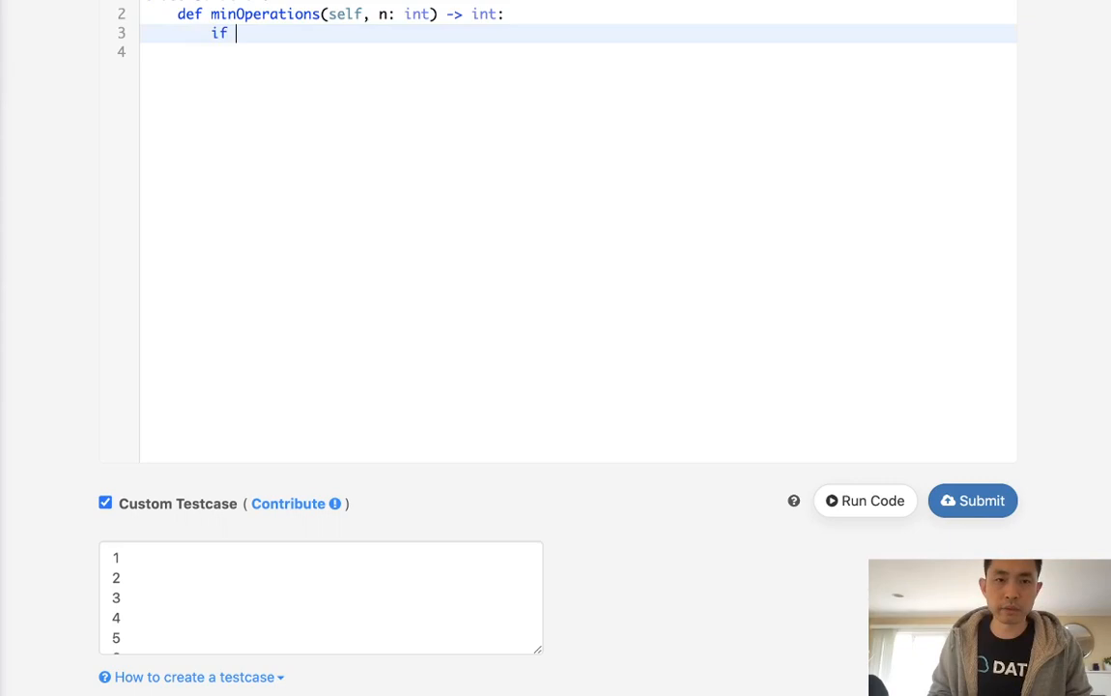
type("n")
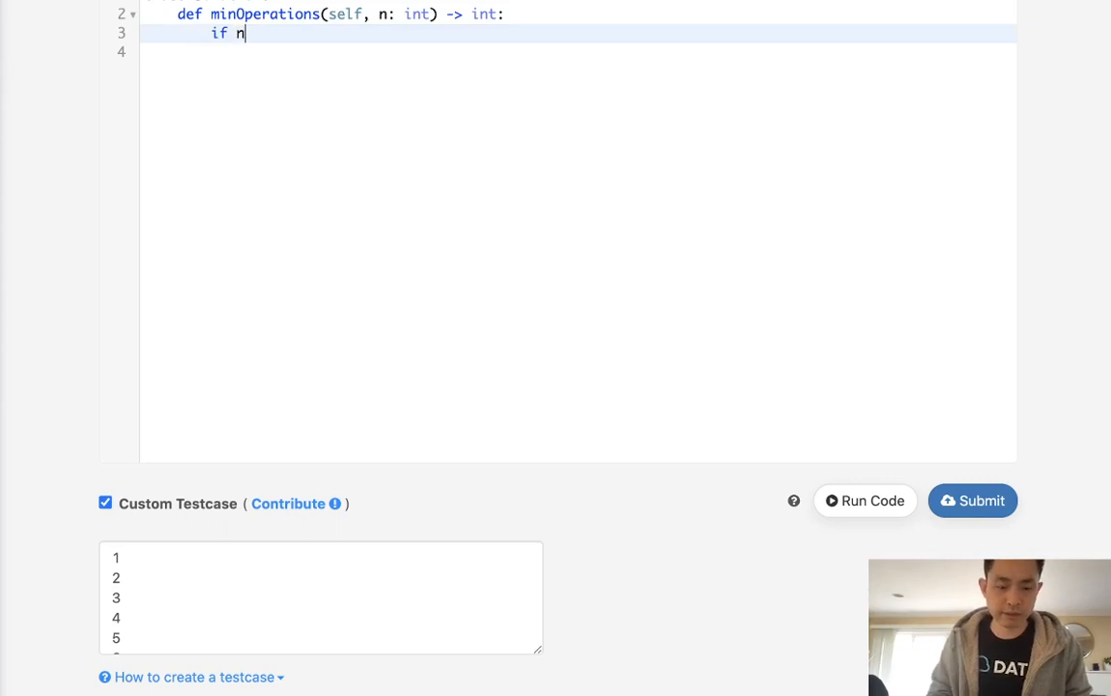
type("%2==0:")
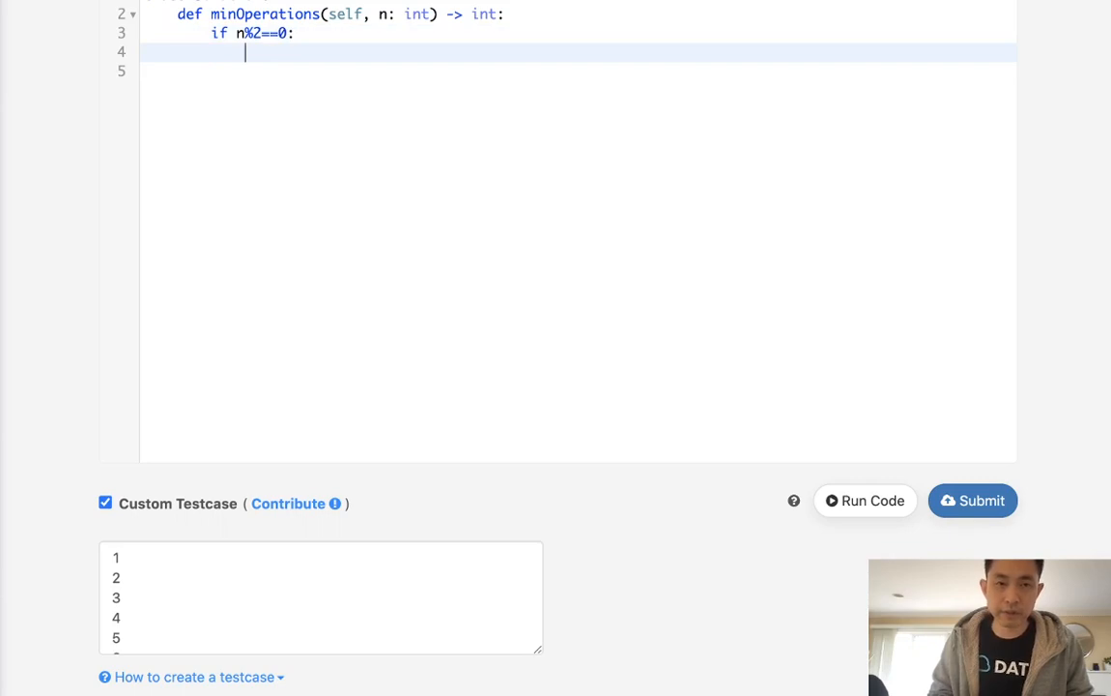
type("return")
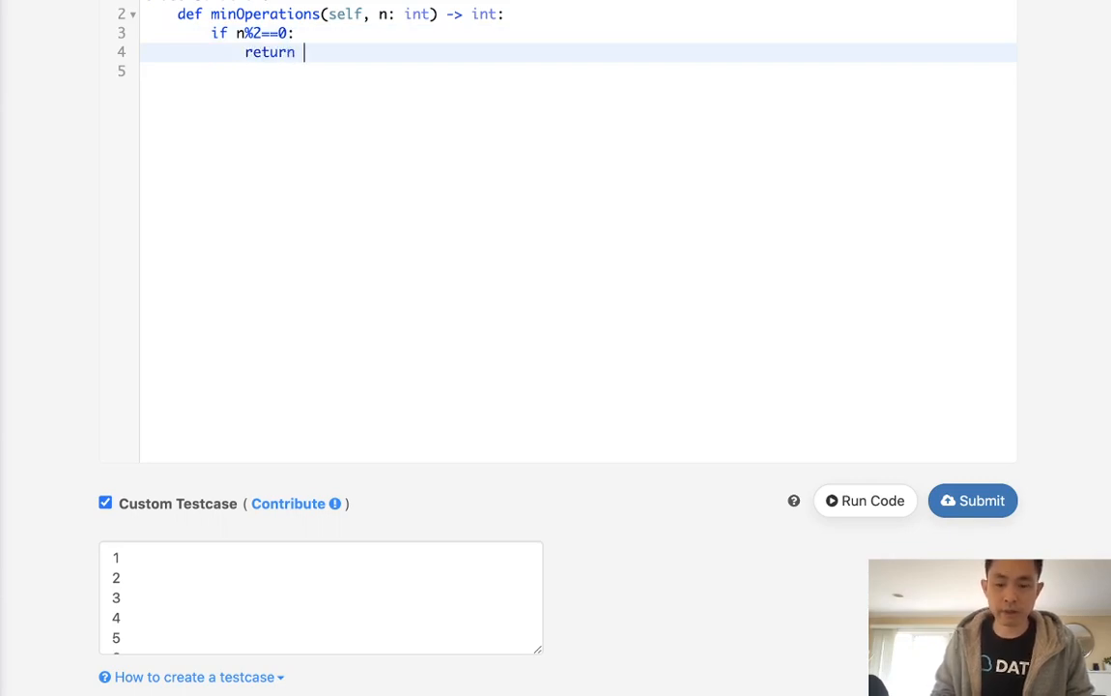
type("(n//2)")
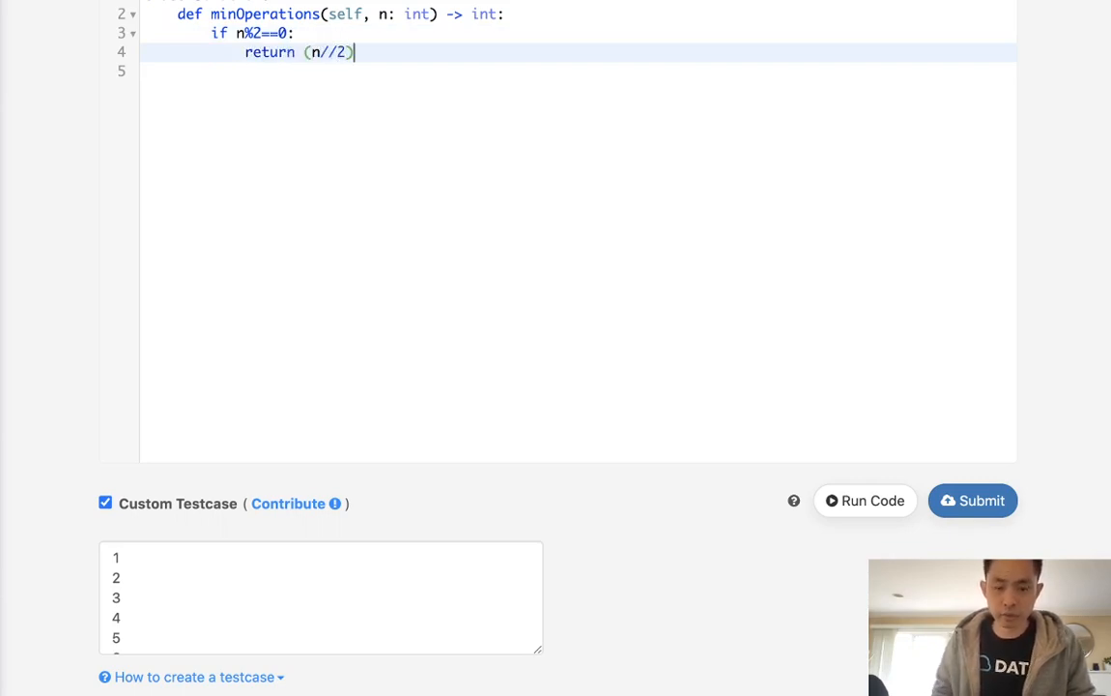
type("*09")
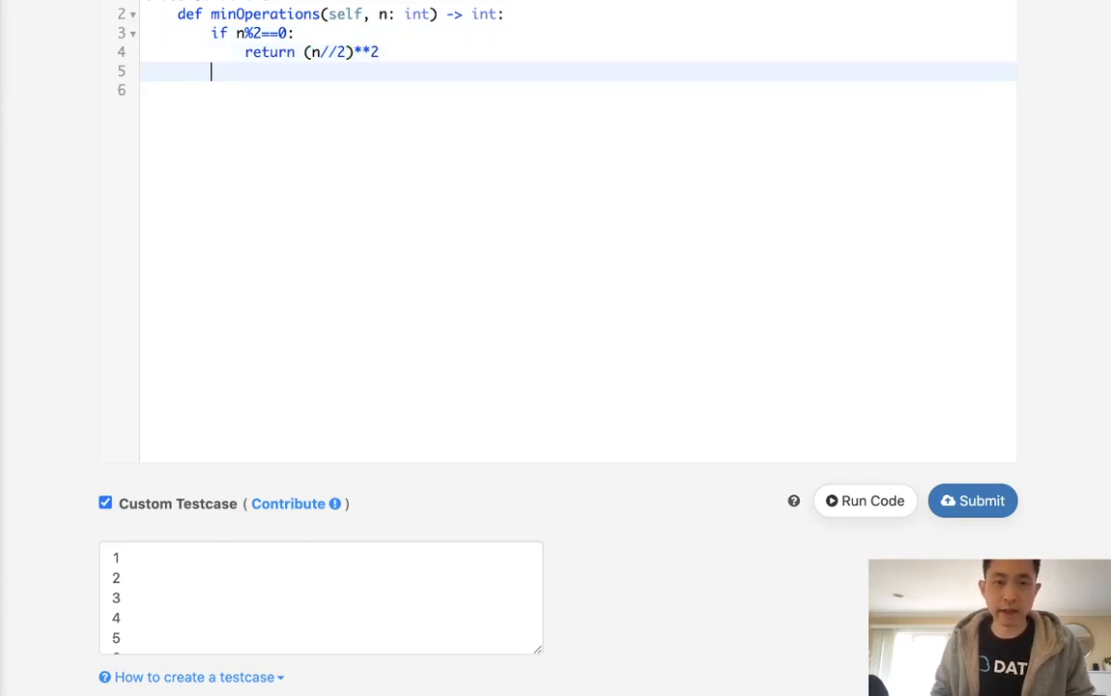
Step: Add an else branch returning (n//2)*(n//2+1) for odd n
type("else:")
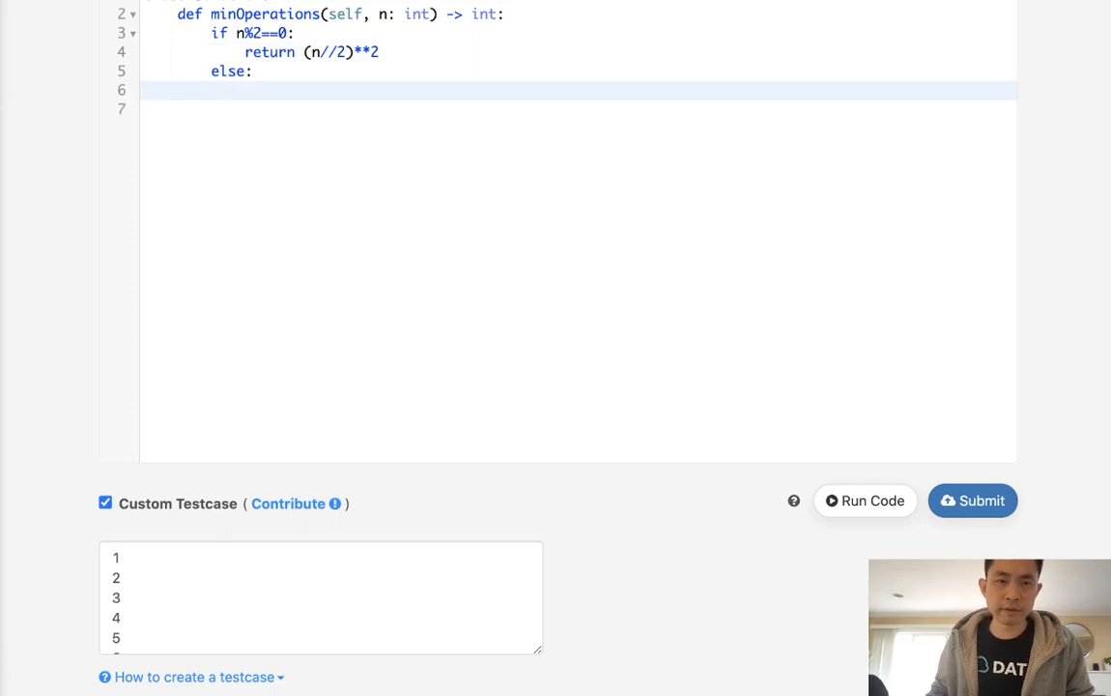
type("return (n")
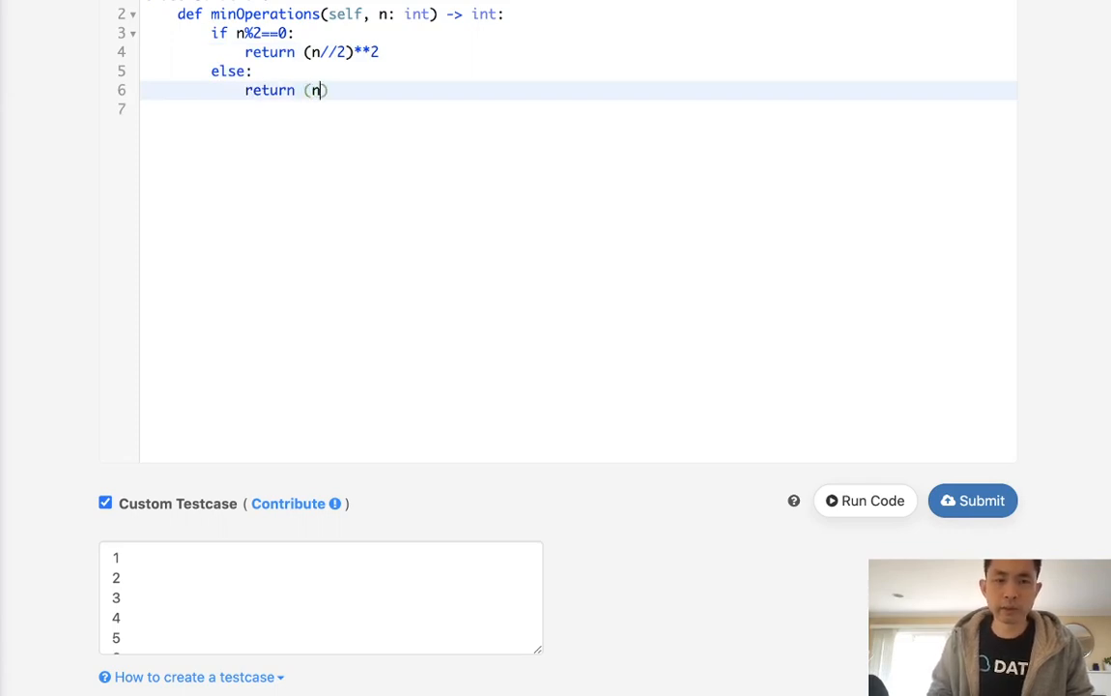
type("//2")
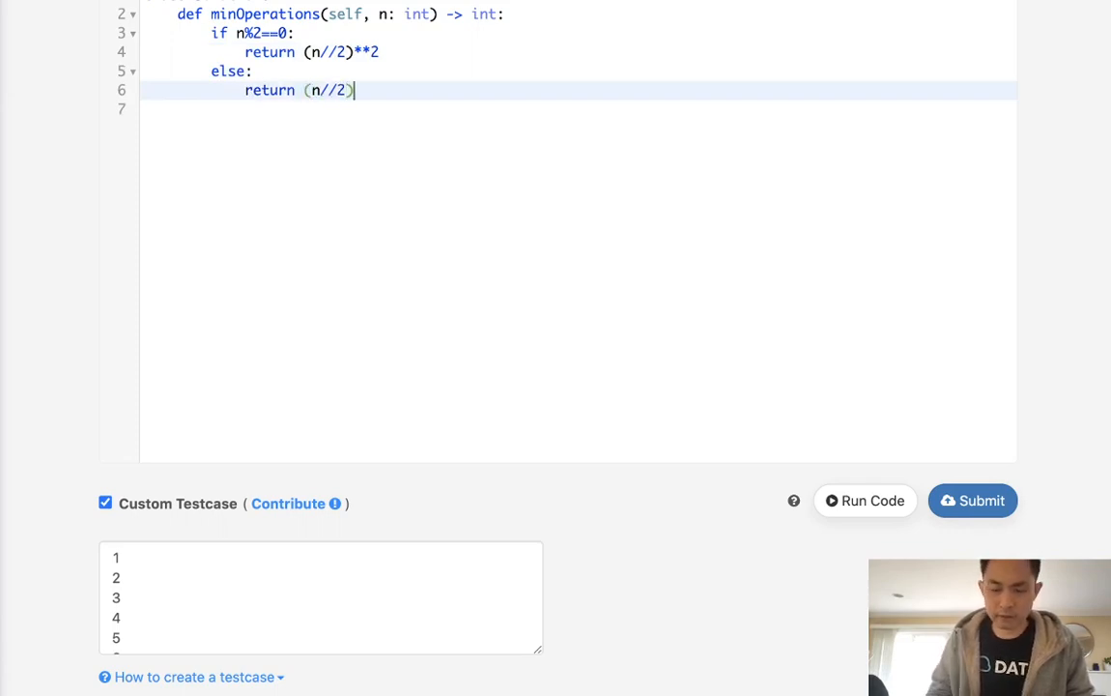
type("*()")
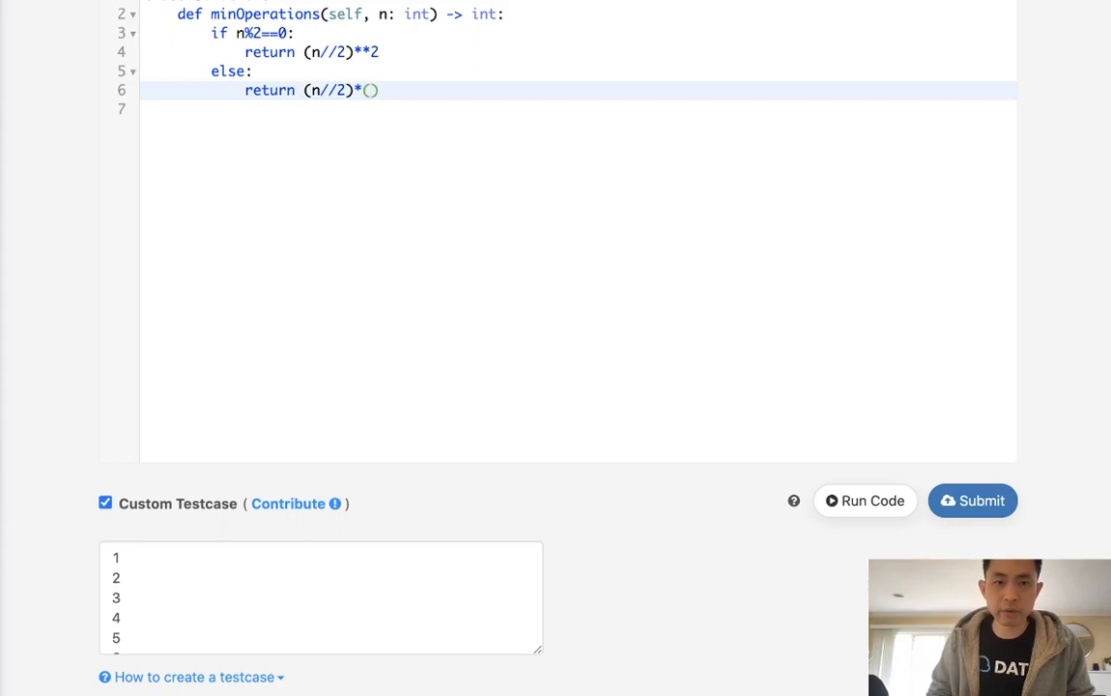
type("n//2")
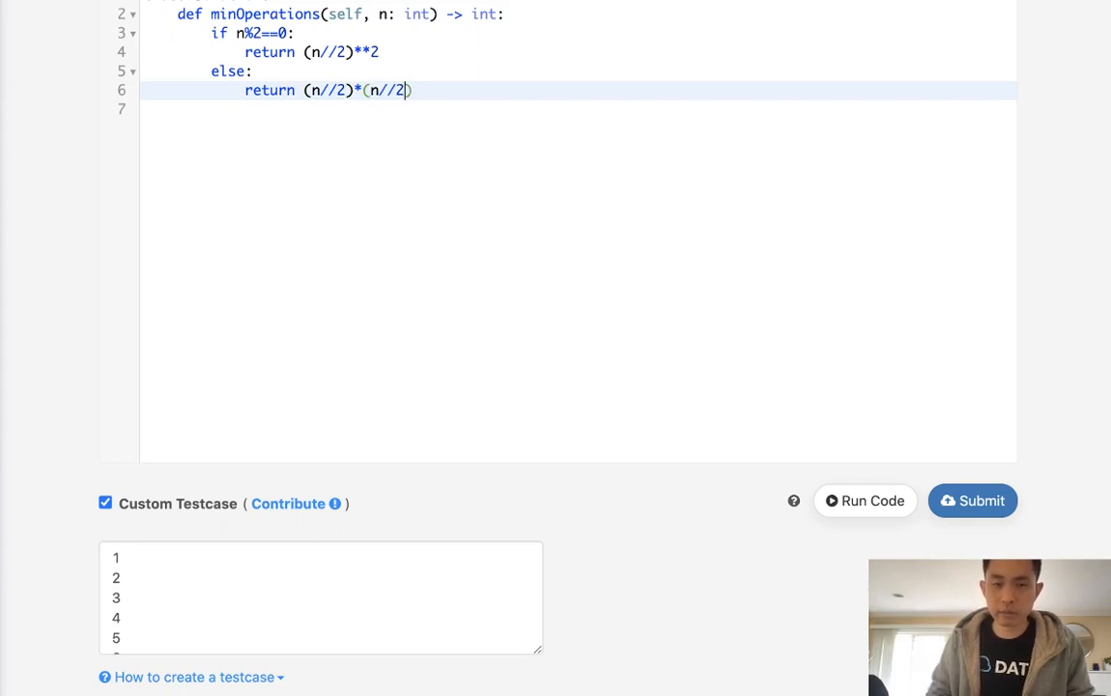
type("-")
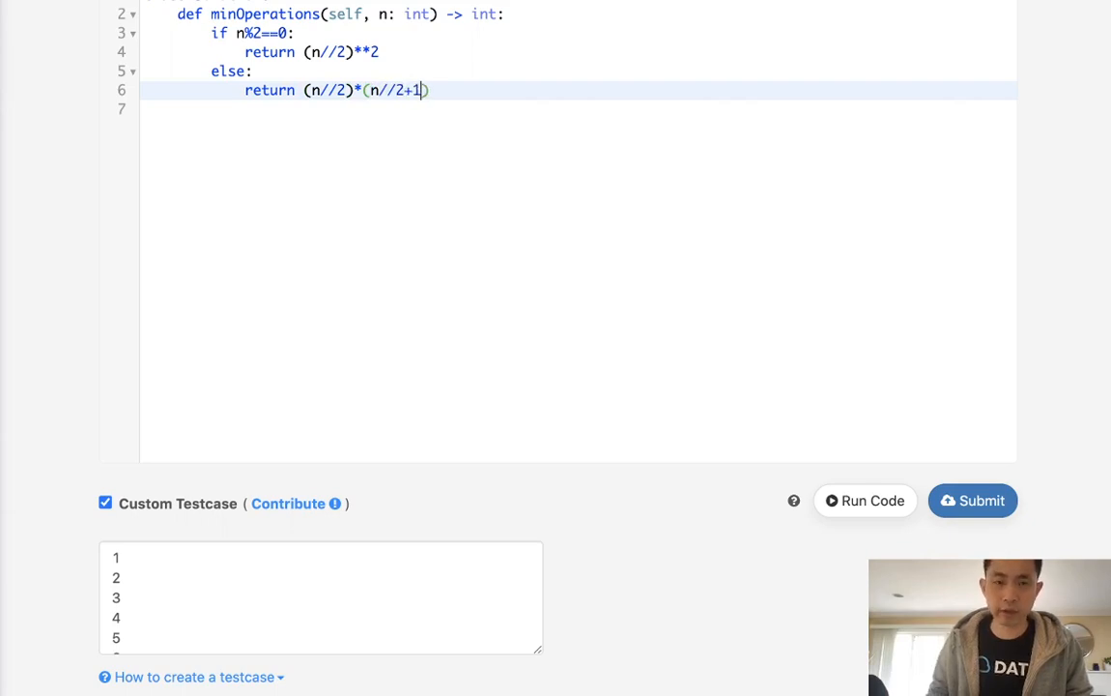
mouse_move(865, 501)
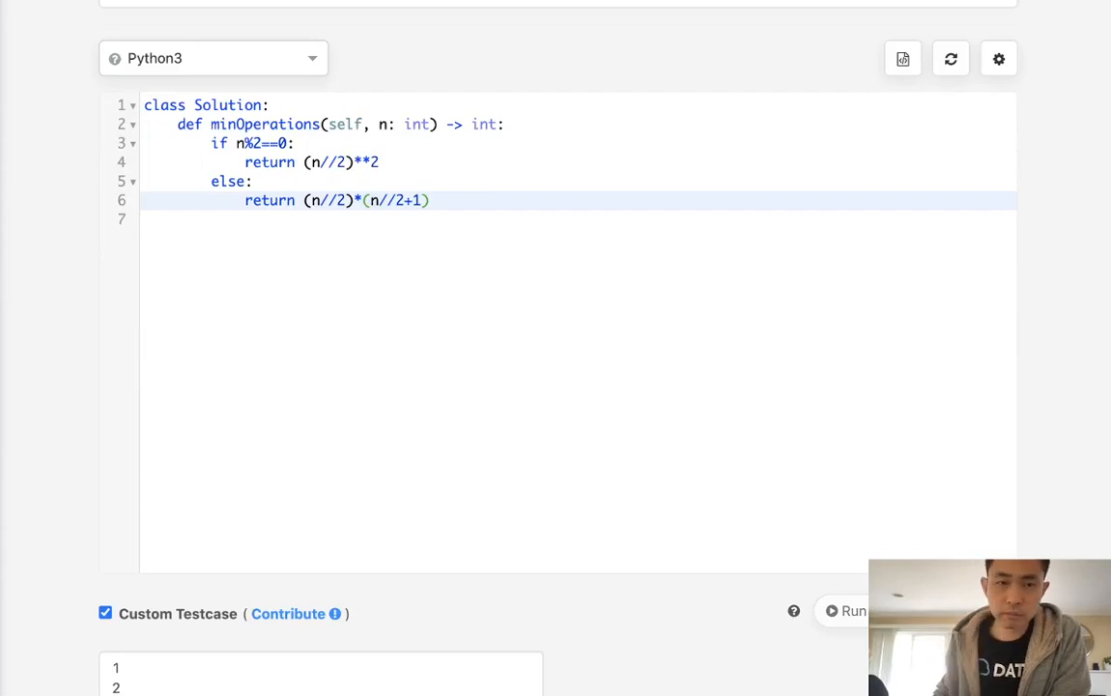
left_click(972, 386)
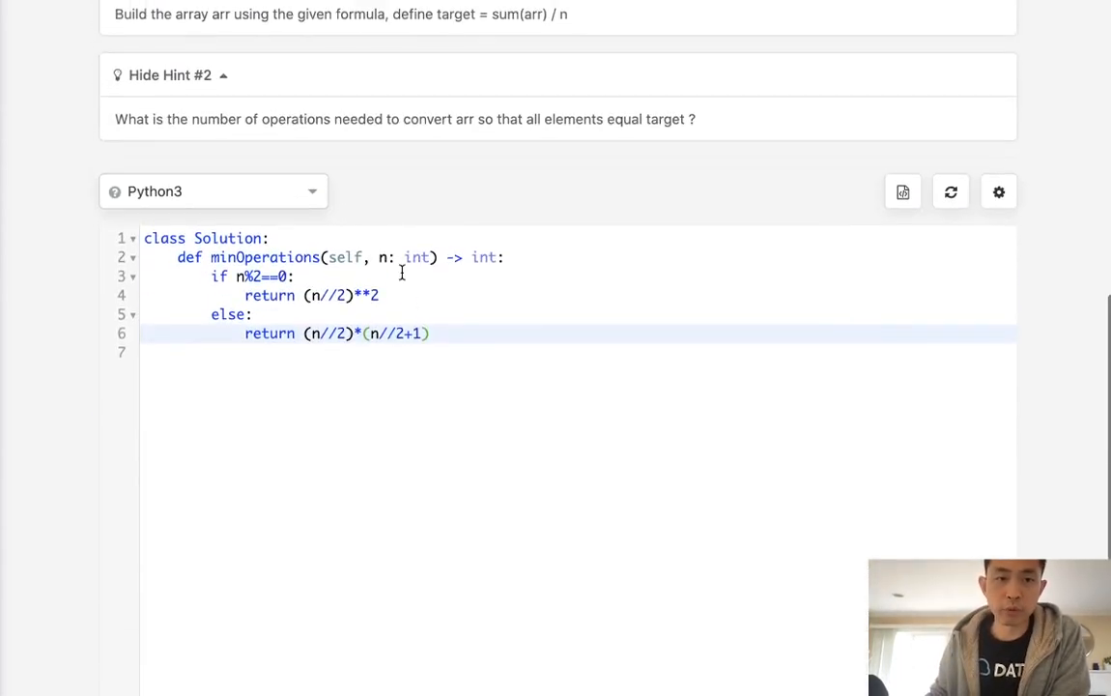
scroll("down", 3)
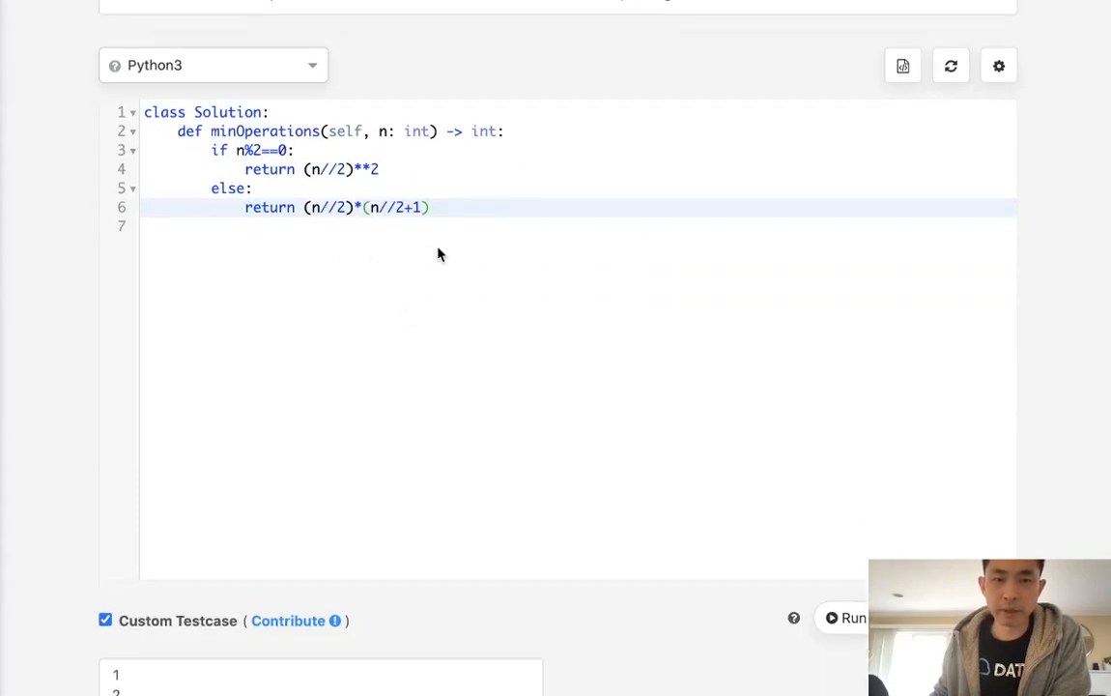
scroll("down", 3)
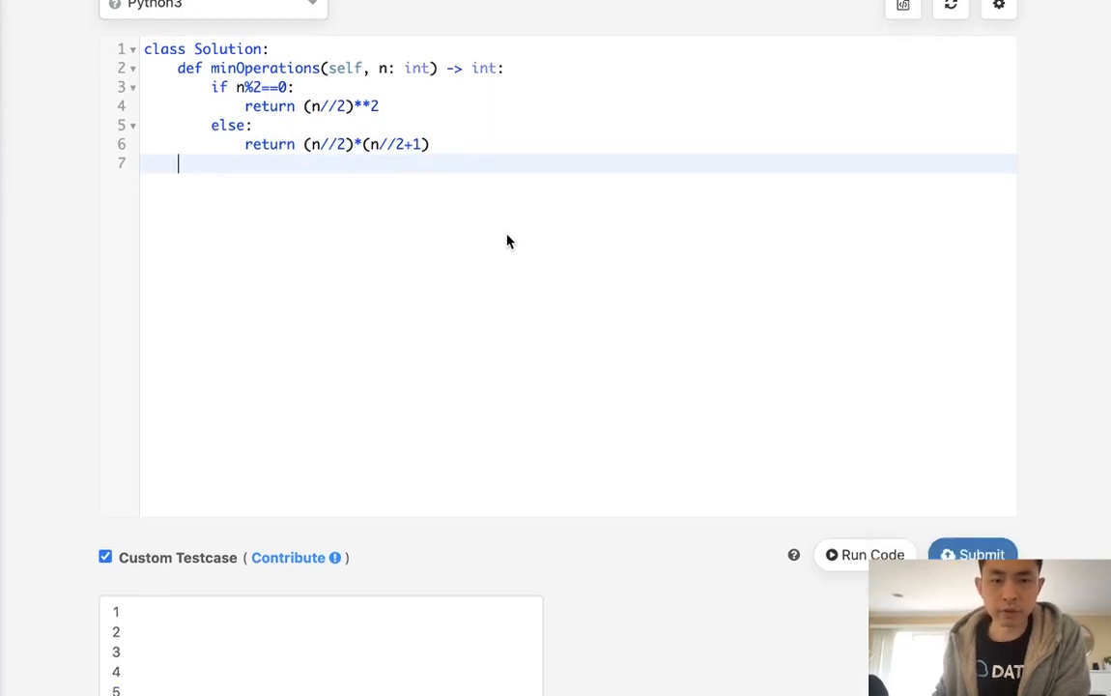
scroll("down", 3)
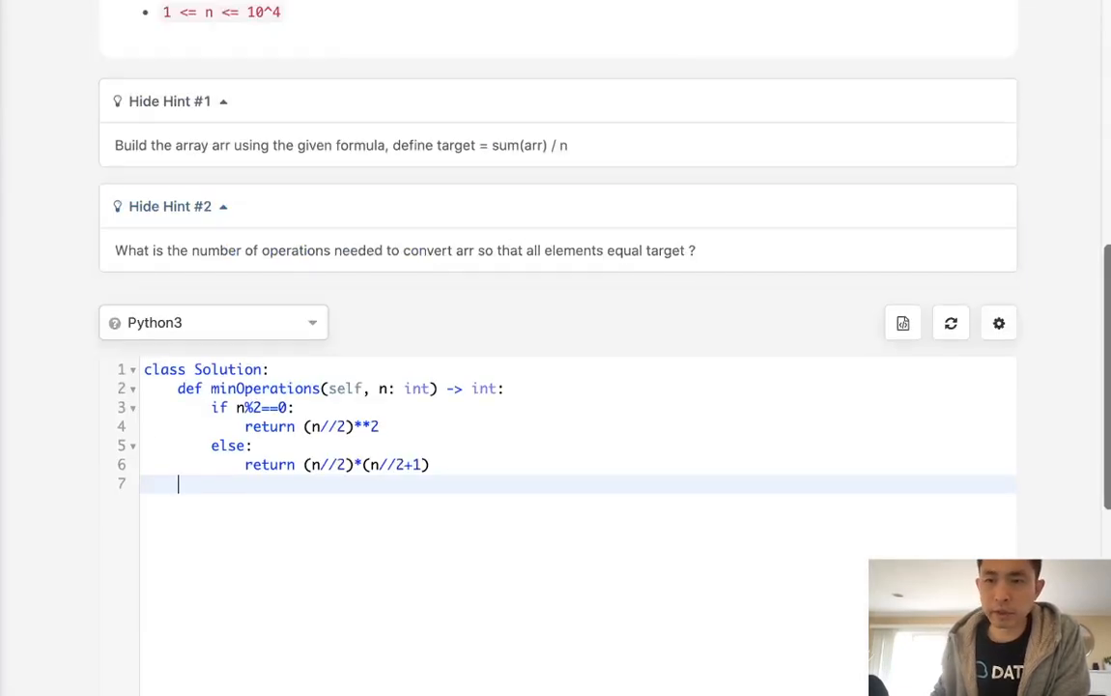